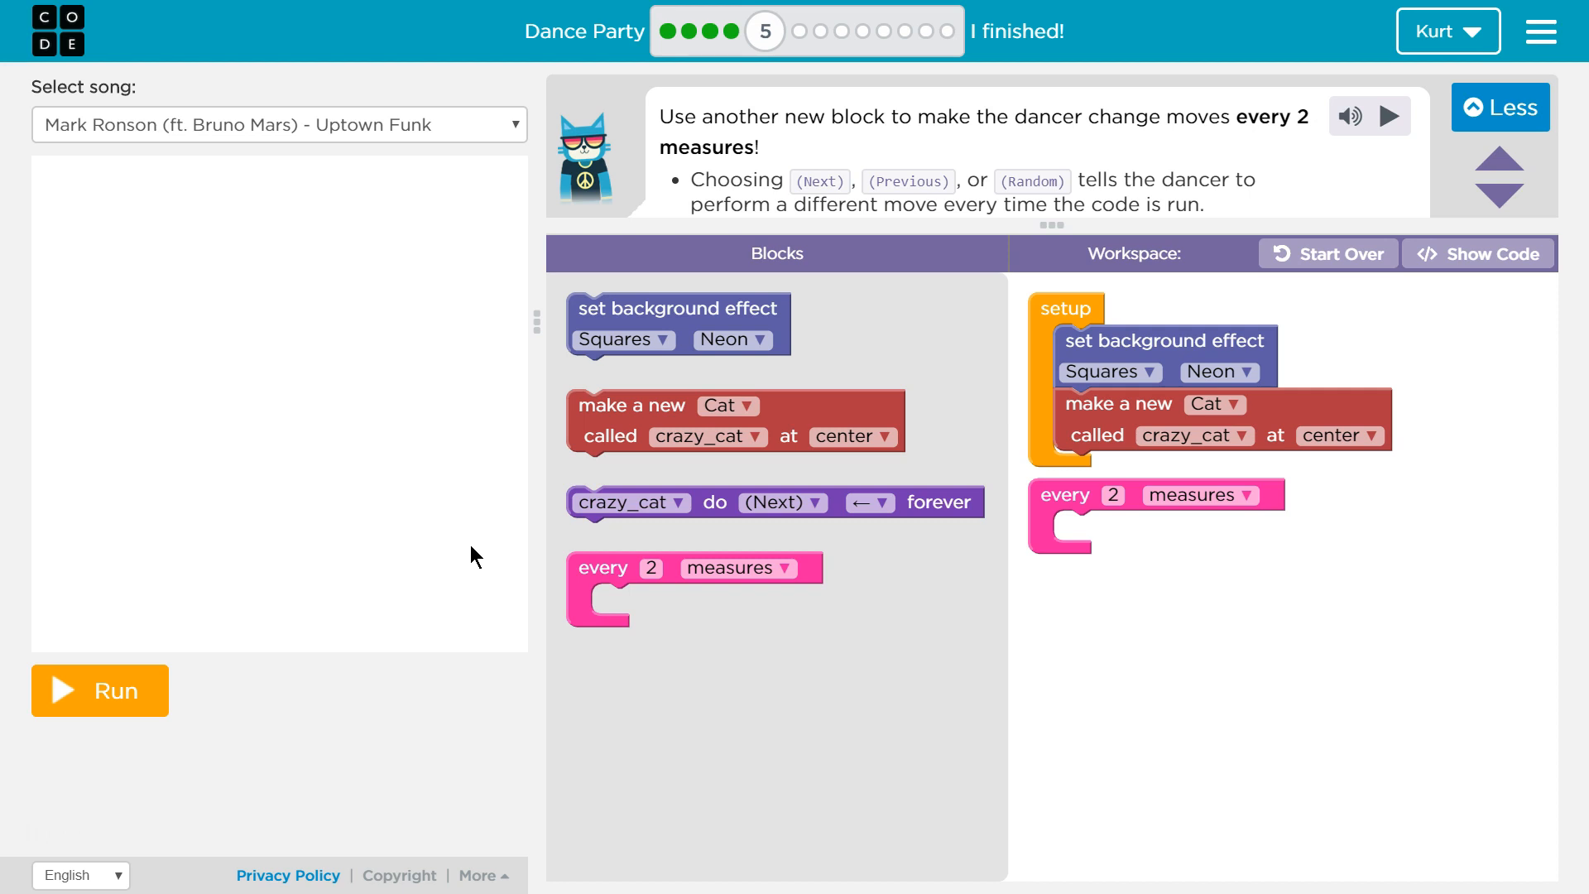
pyautogui.moveTo(562, 394)
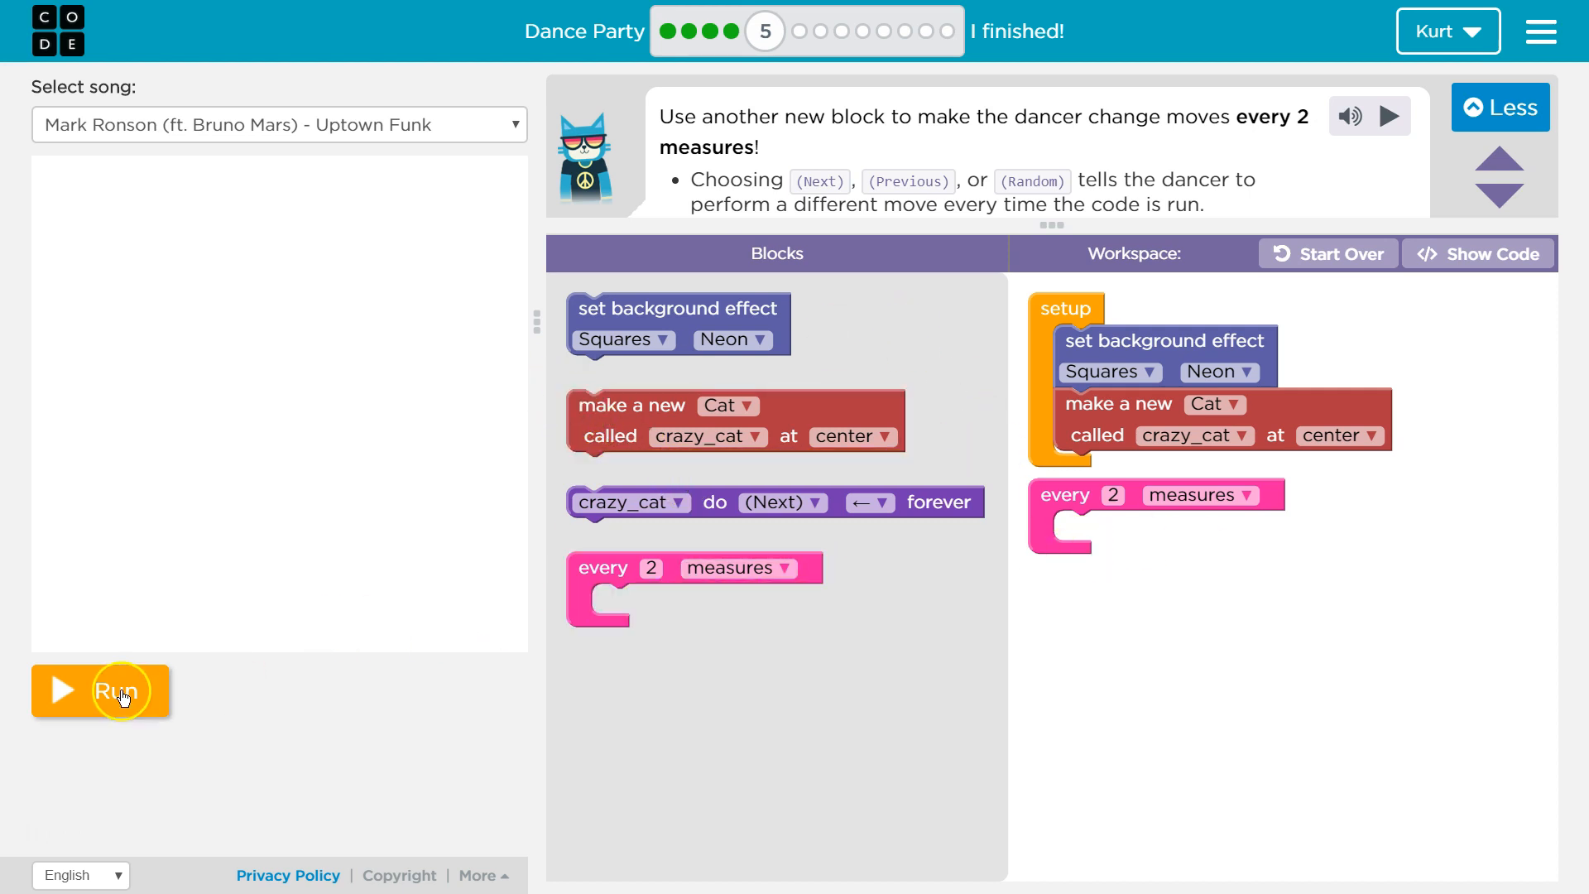
# Play and stop the dance, then try the Colors and Circles background effects
pyautogui.click(99, 692)
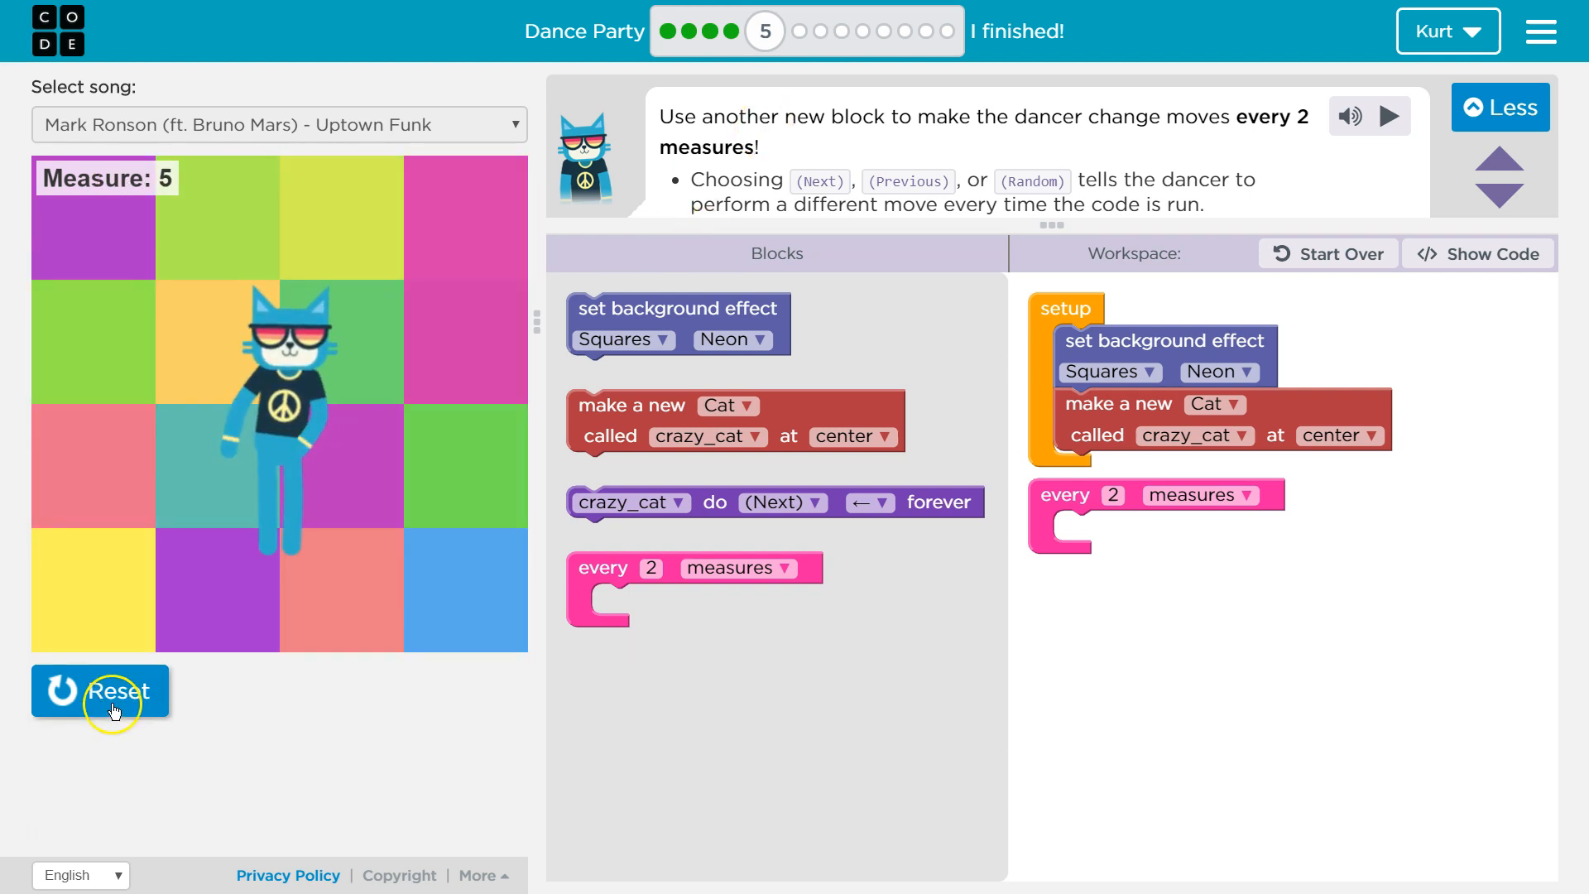
pyautogui.click(114, 692)
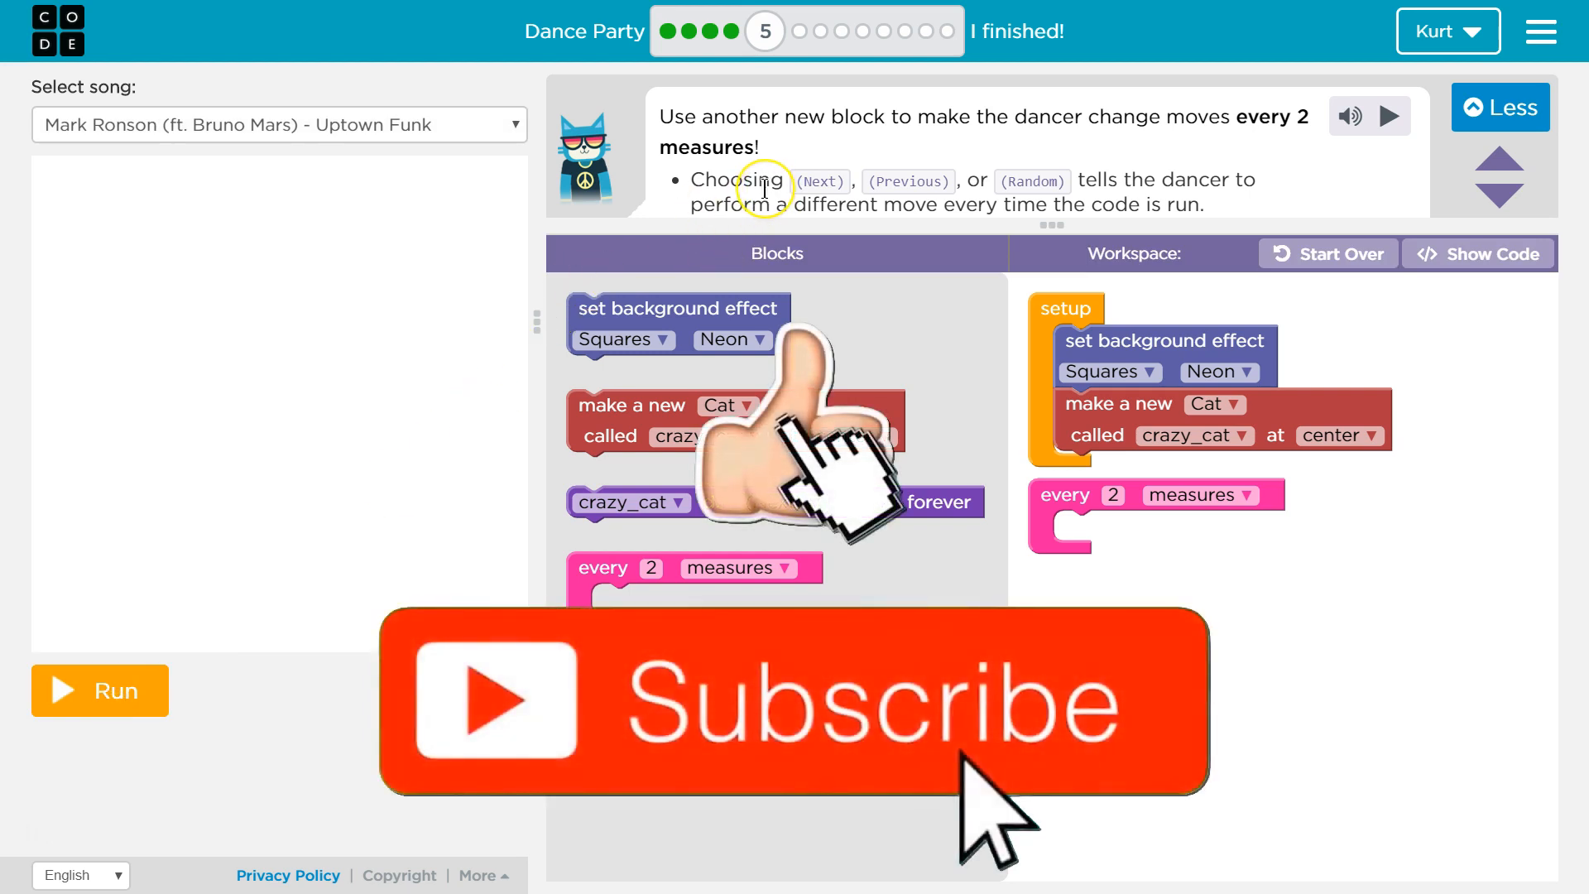
pyautogui.moveTo(1052, 152)
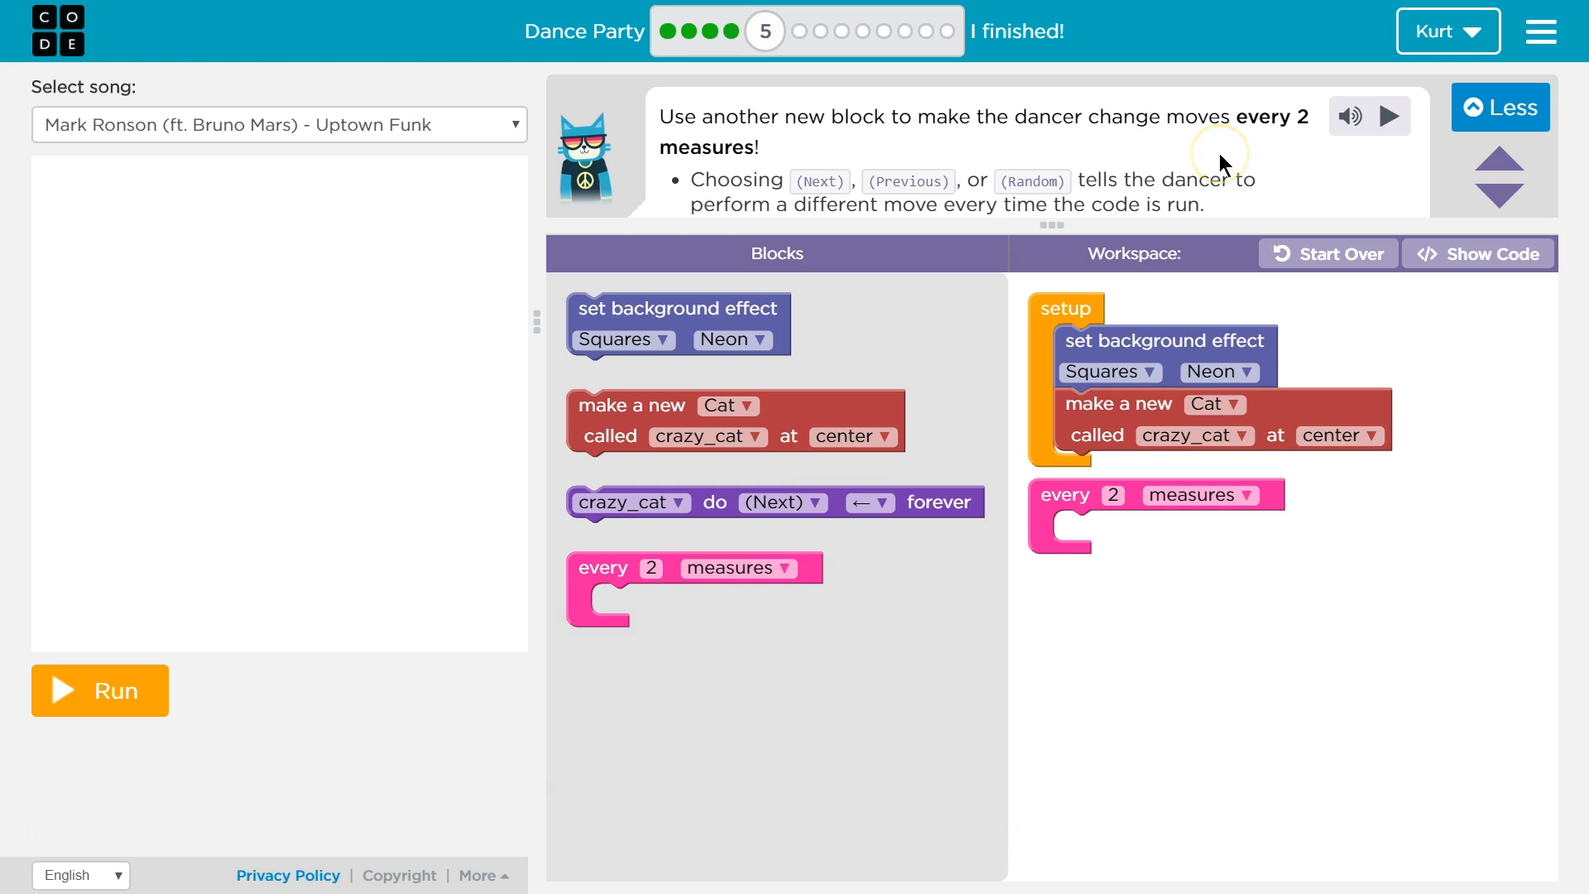
pyautogui.moveTo(725, 172)
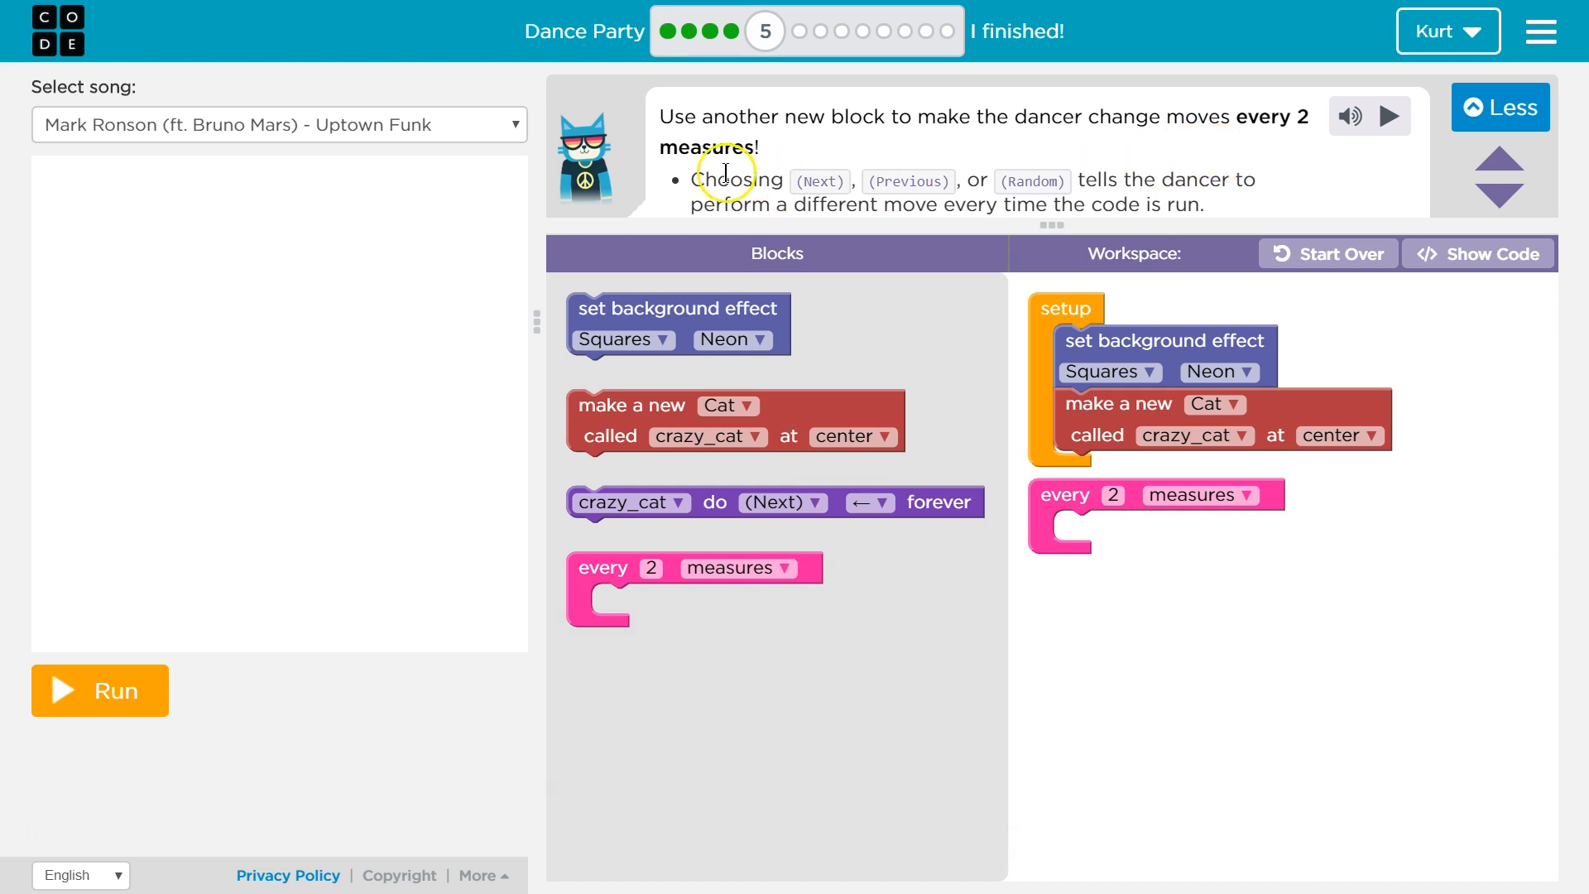
pyautogui.moveTo(722, 179)
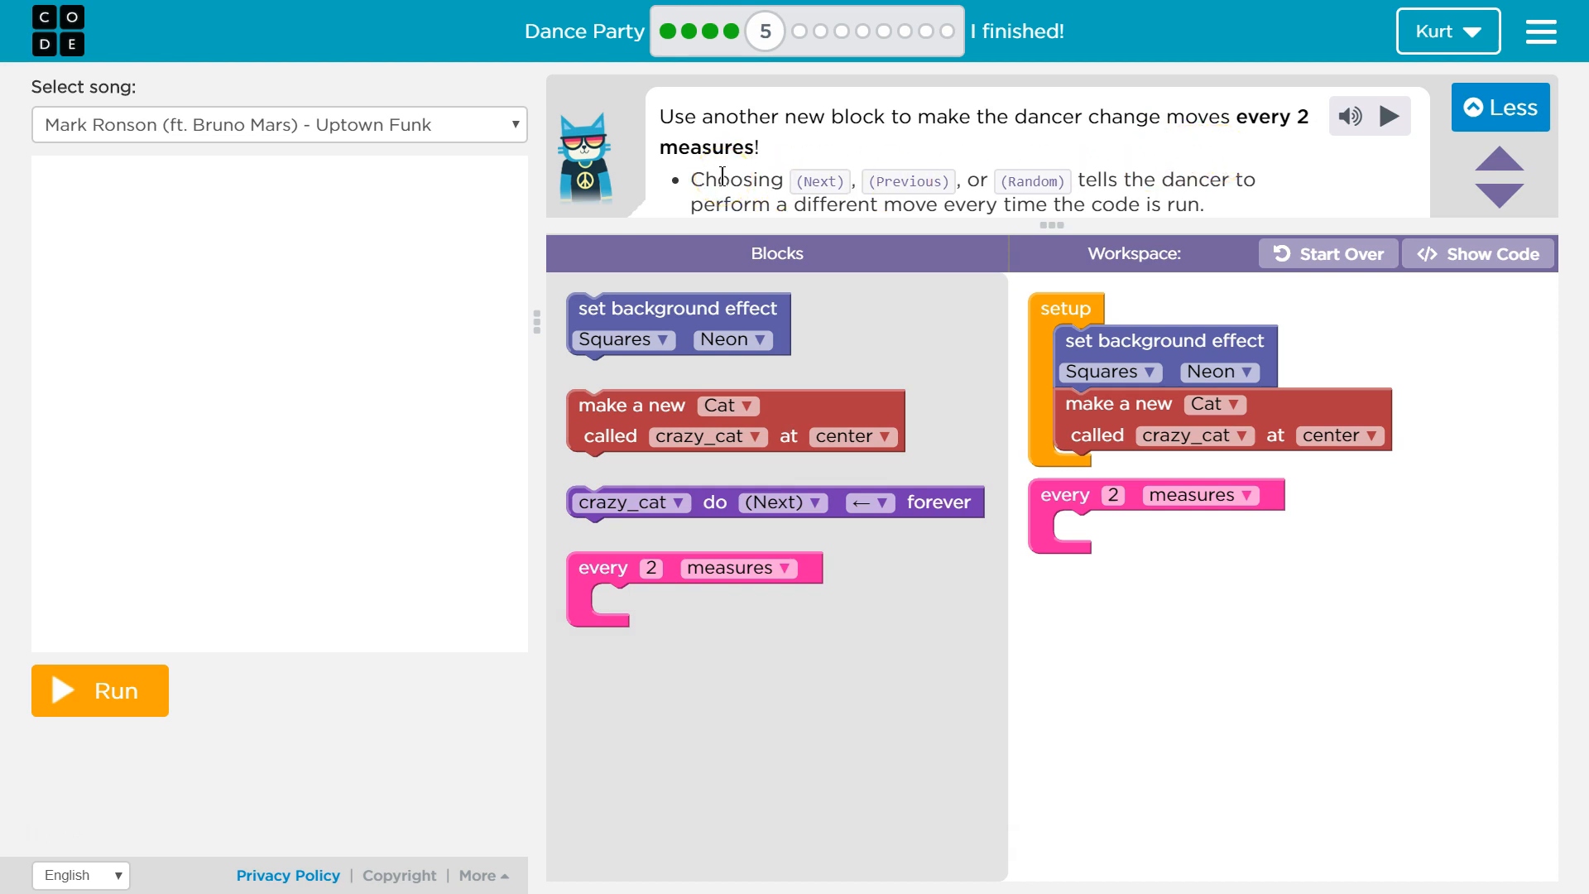
pyautogui.moveTo(957, 244)
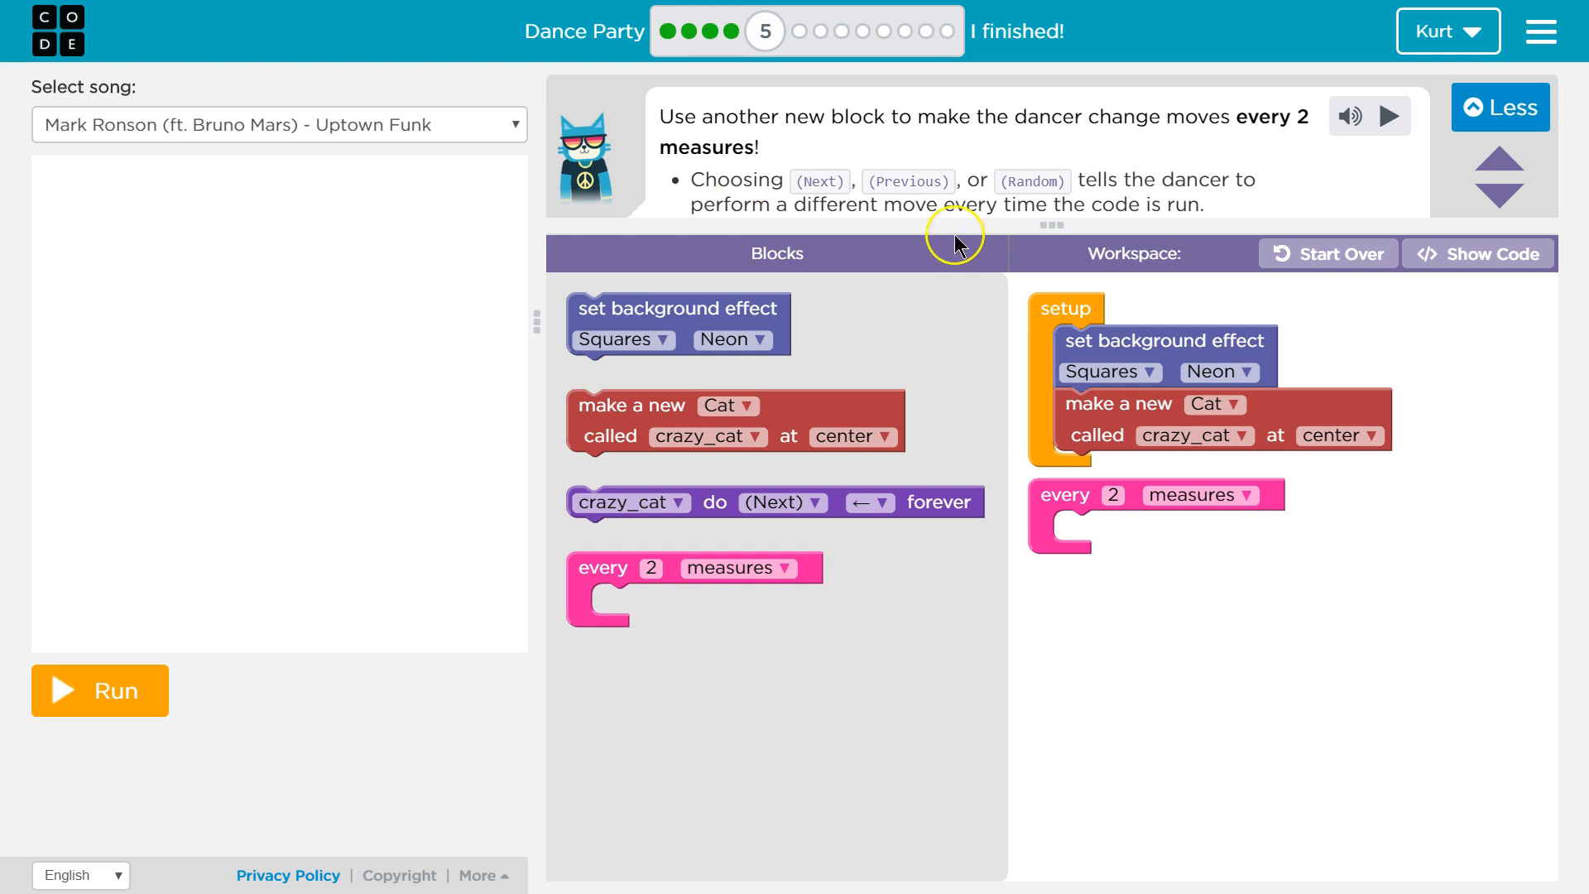
pyautogui.moveTo(959, 244)
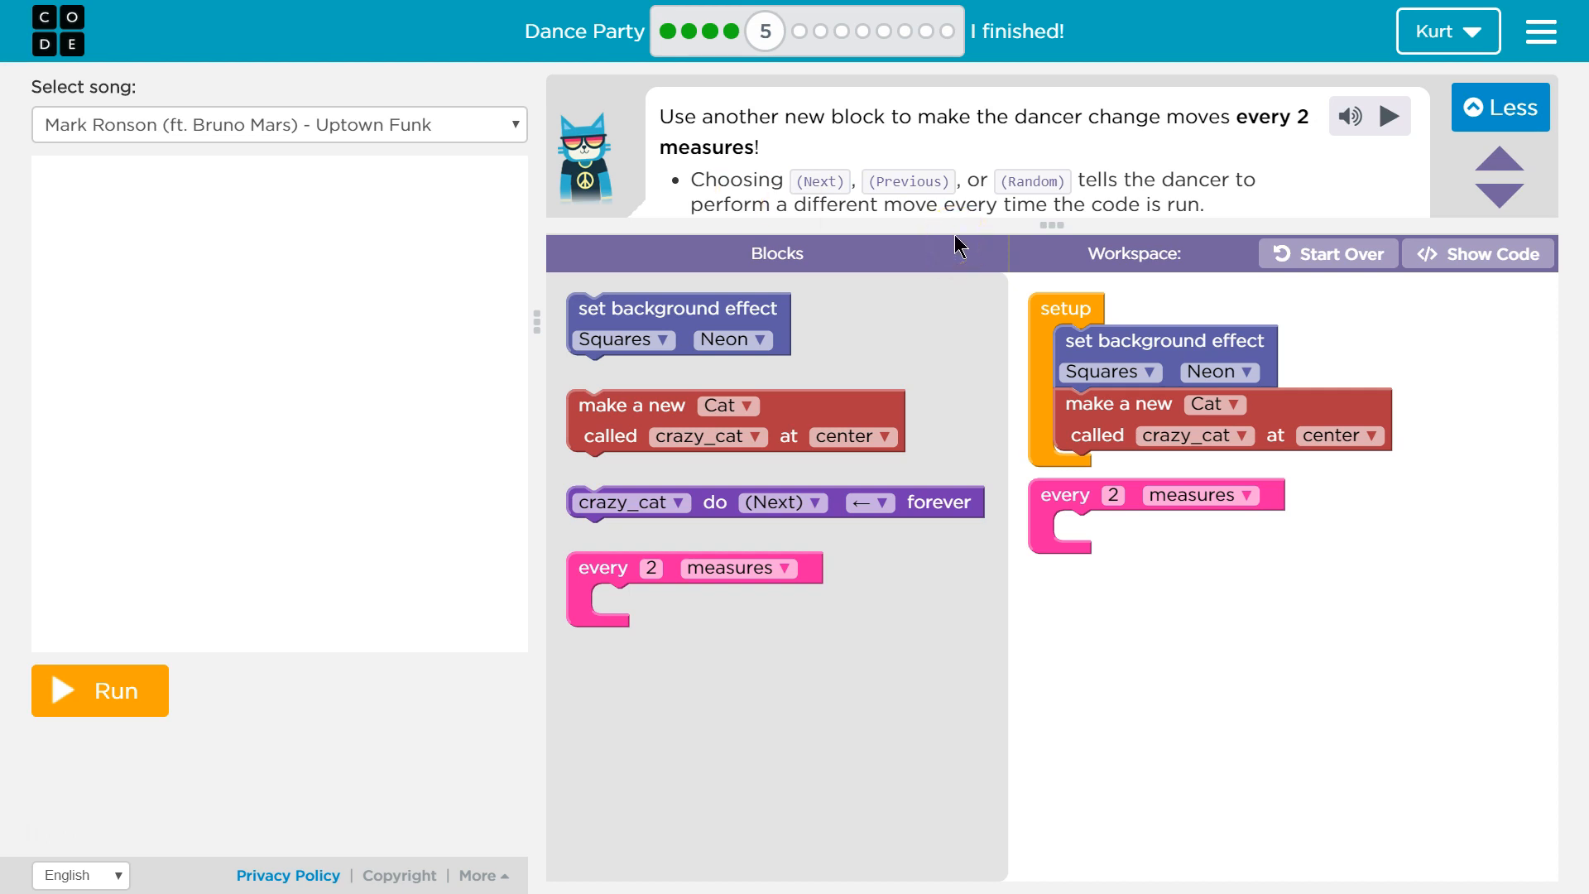
pyautogui.moveTo(947, 224)
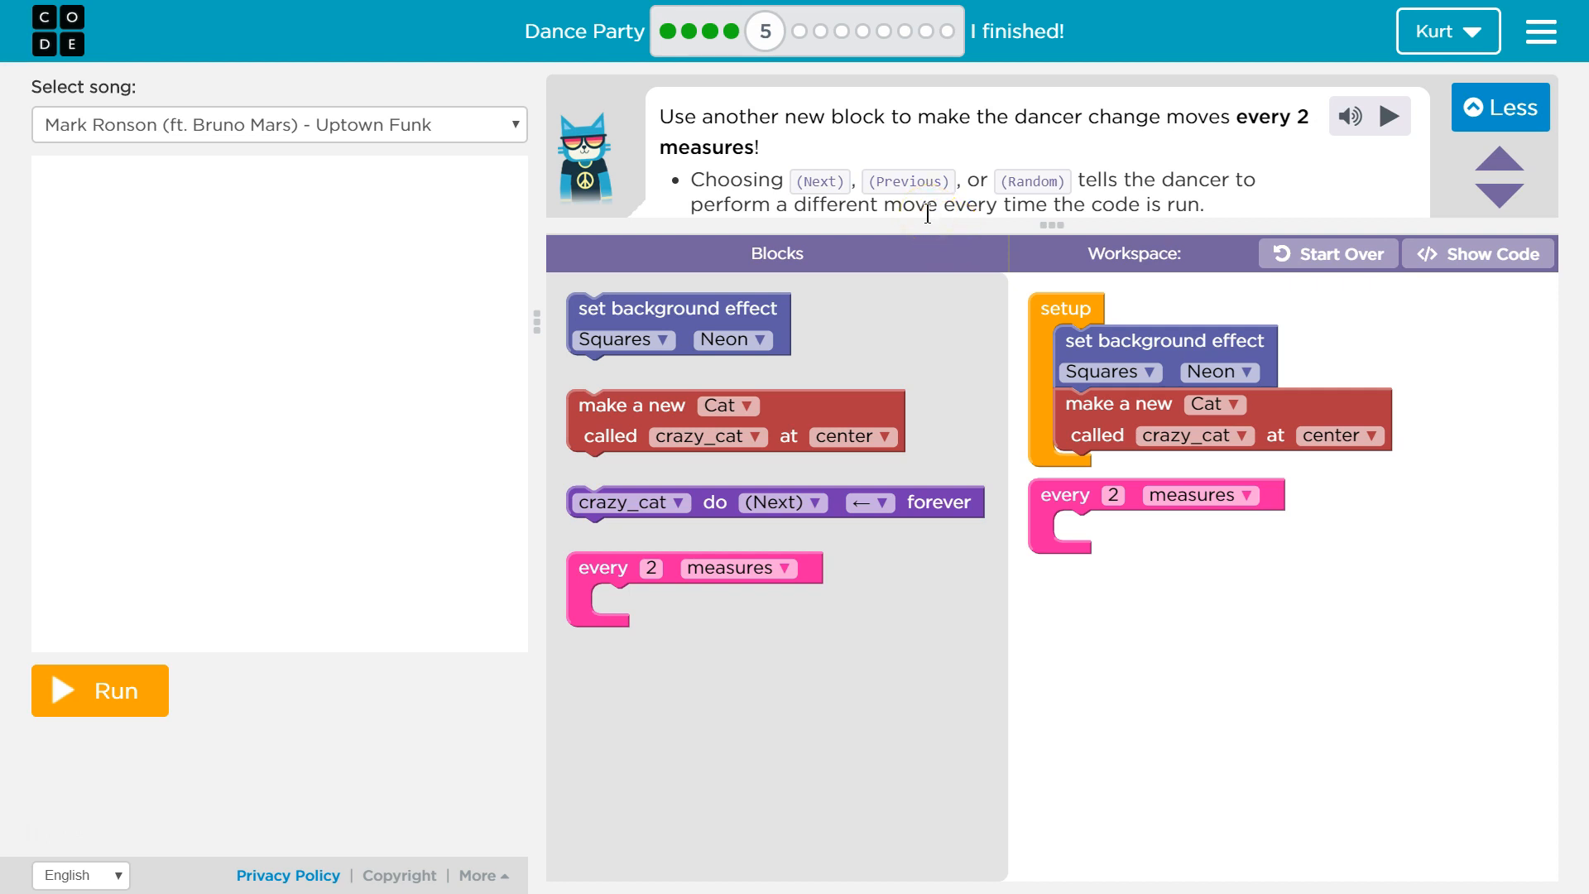
pyautogui.moveTo(1159, 174)
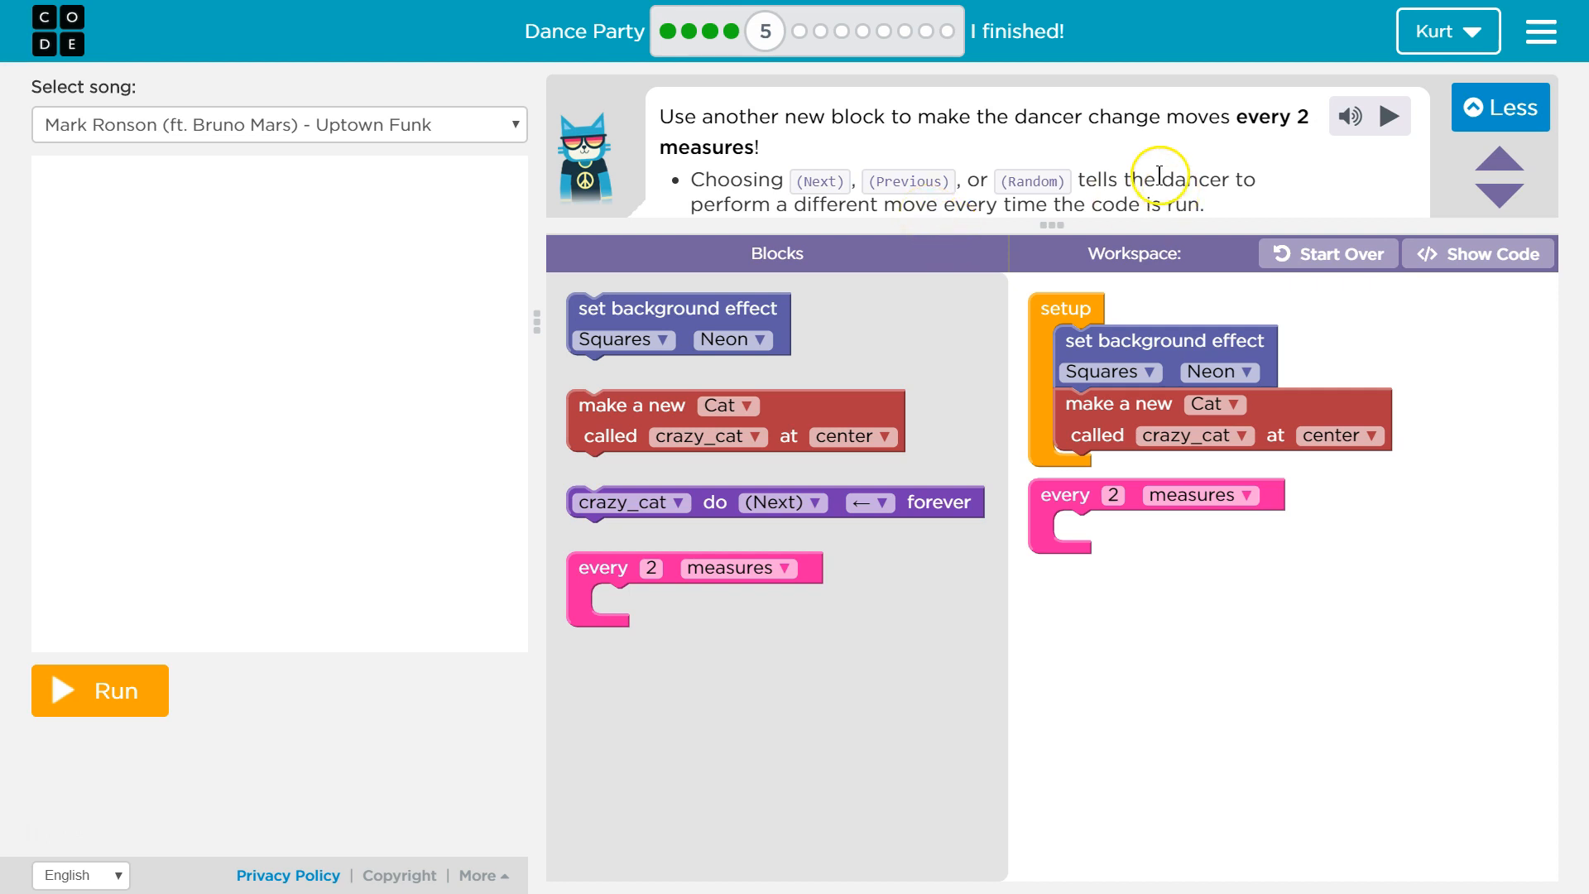
pyautogui.moveTo(1154, 548)
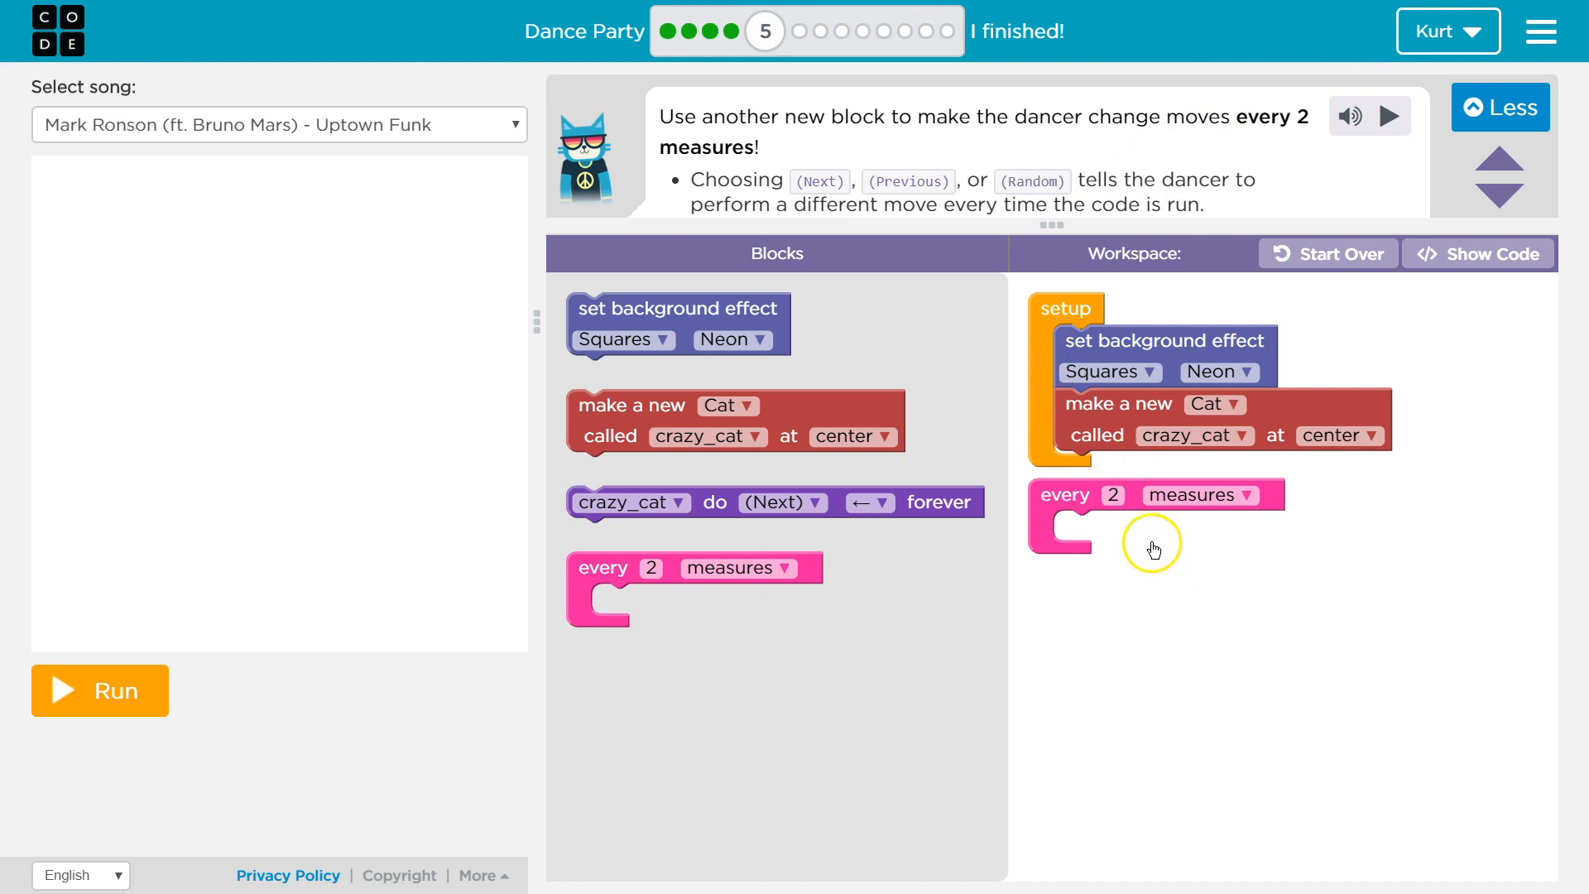
pyautogui.moveTo(1145, 522)
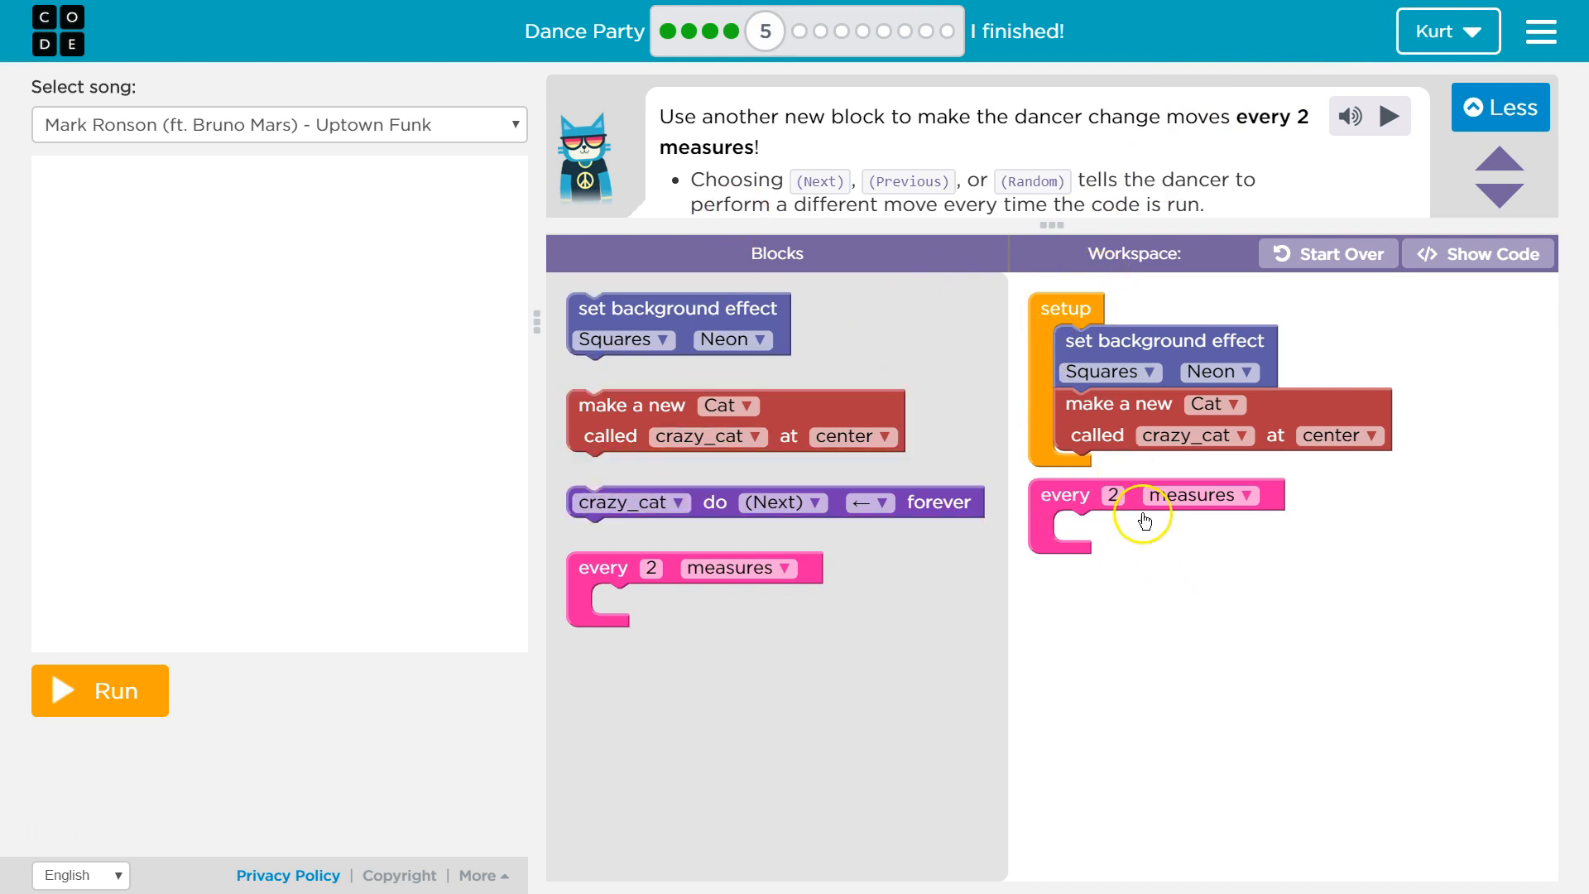
pyautogui.moveTo(1109, 309)
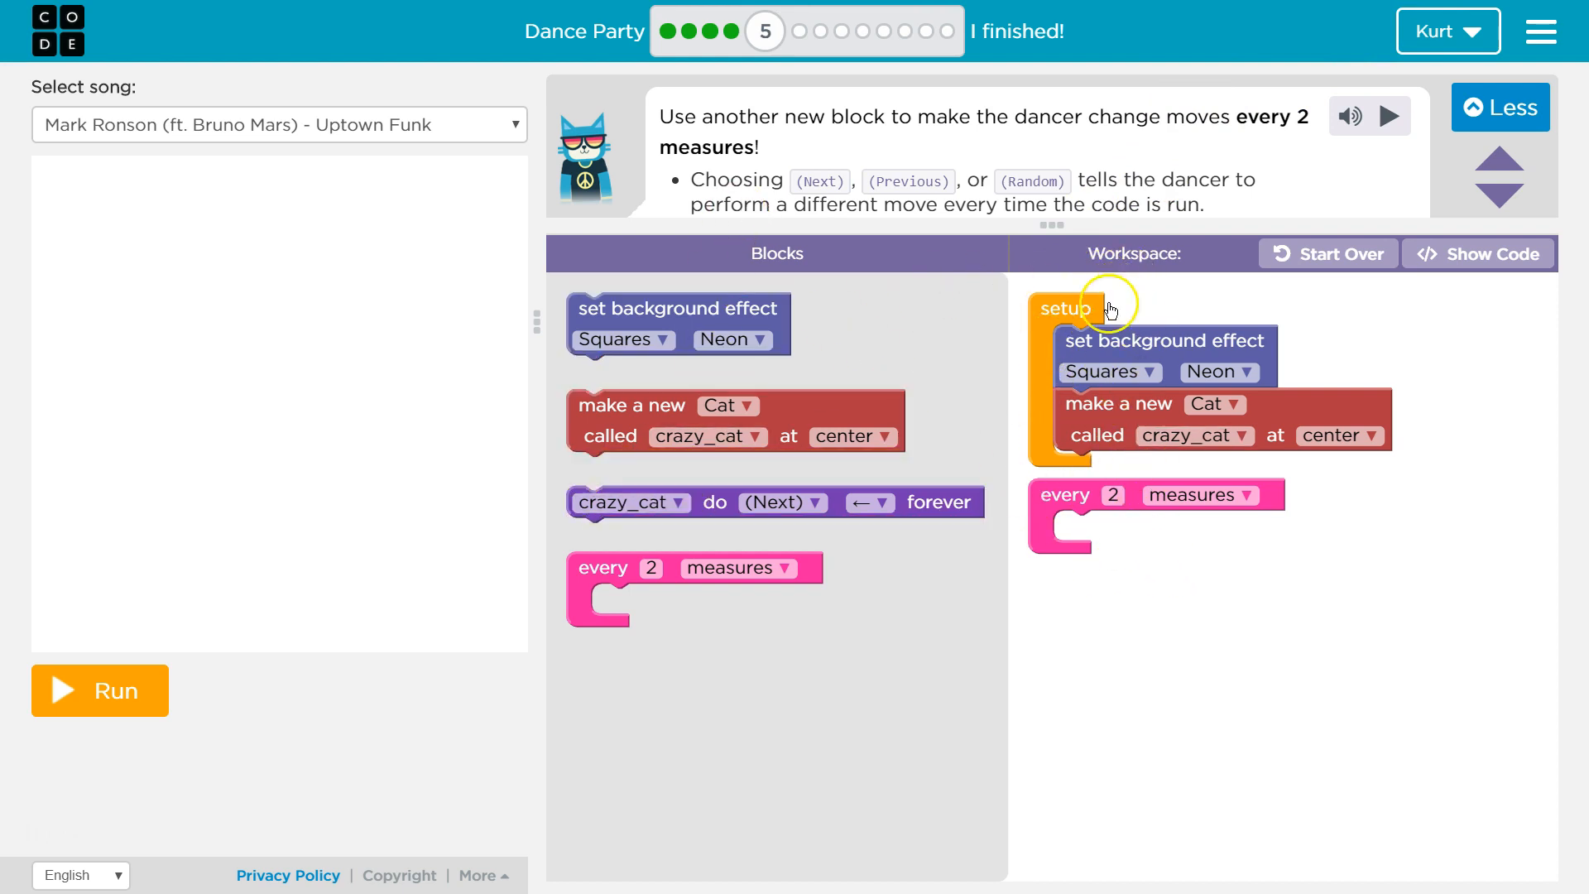
pyautogui.moveTo(919, 213)
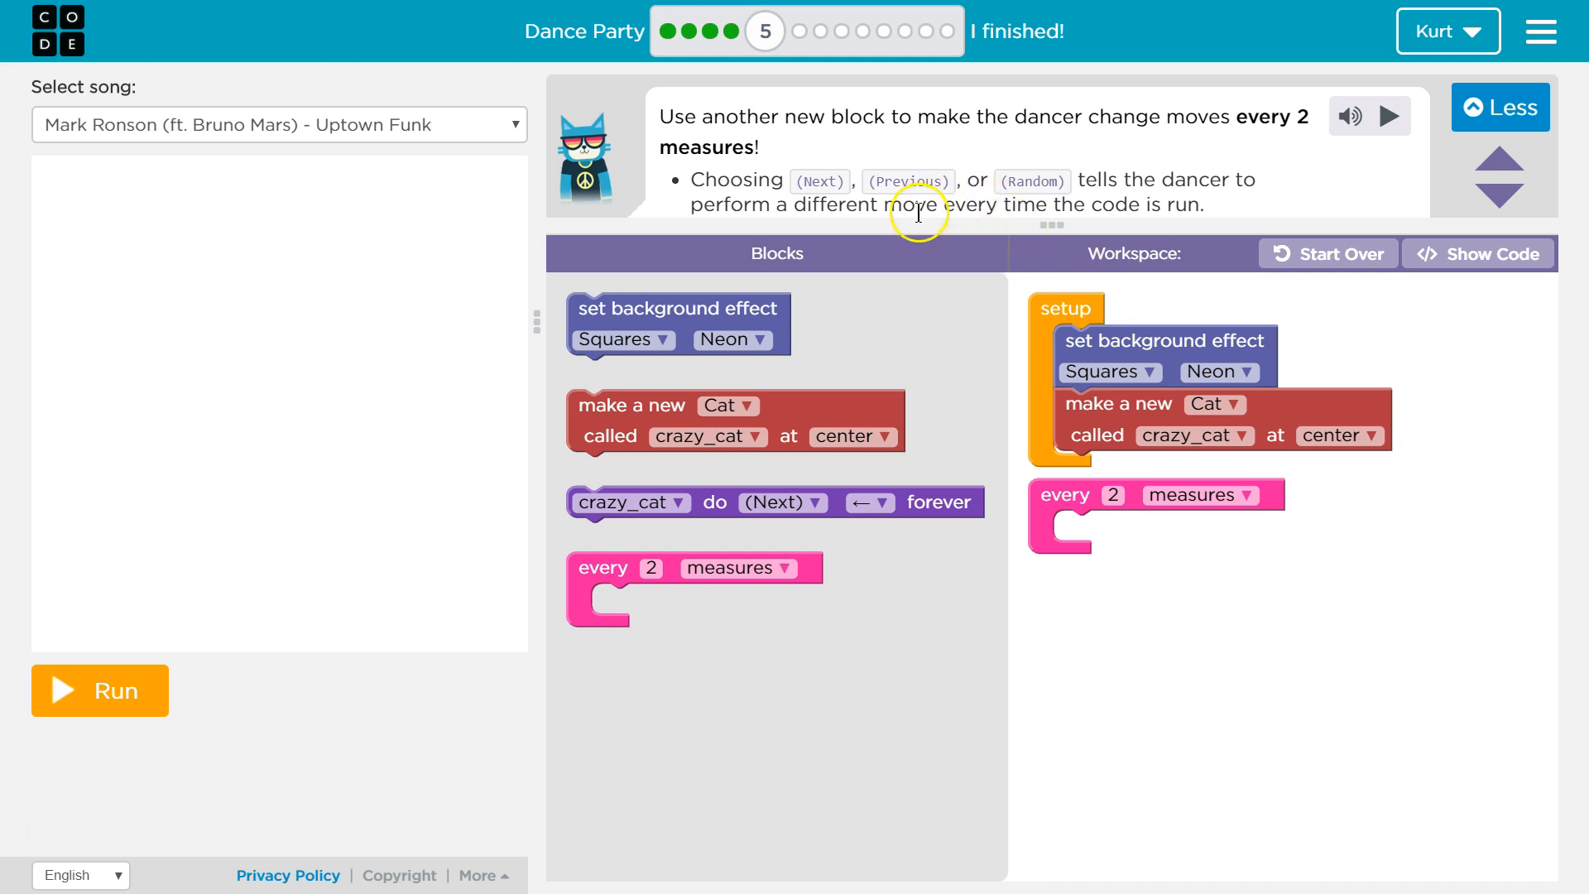
pyautogui.moveTo(1179, 214)
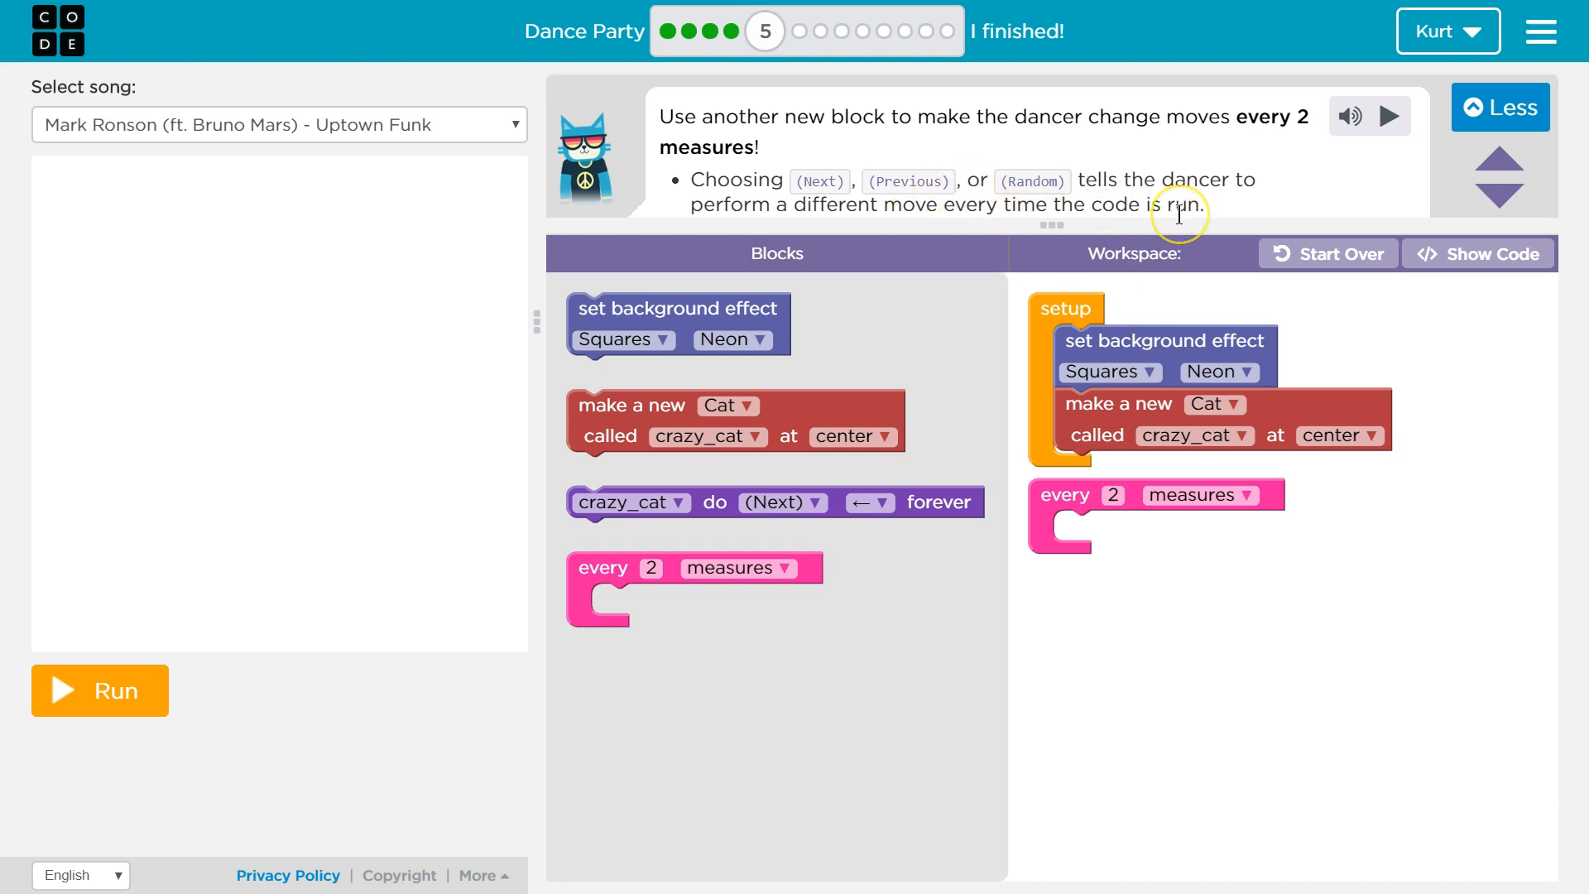
pyautogui.moveTo(762, 482)
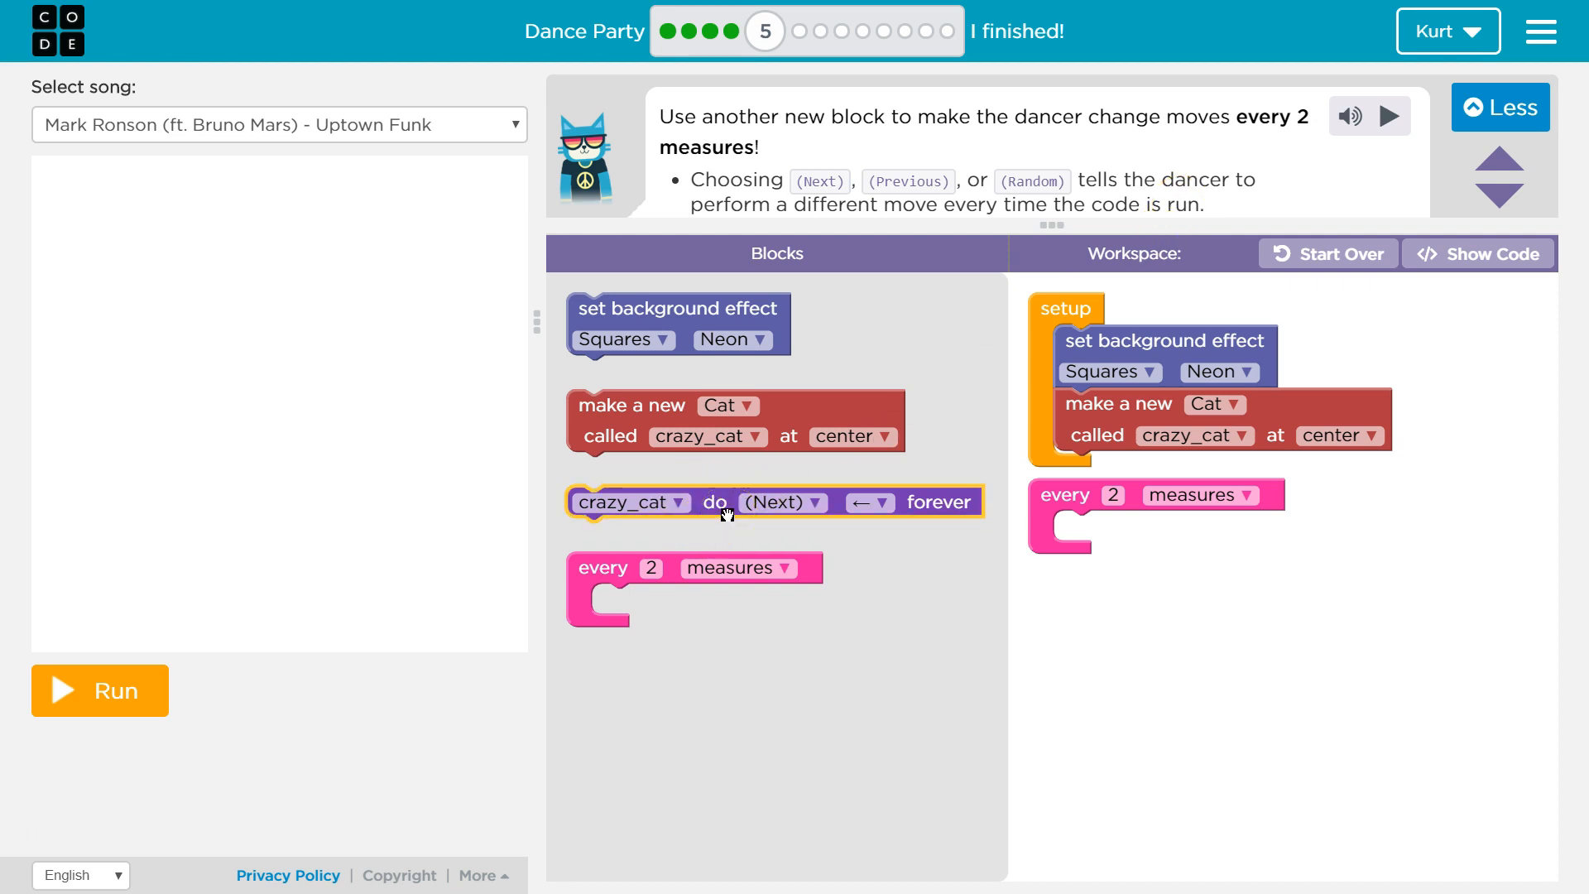
pyautogui.moveTo(724, 310)
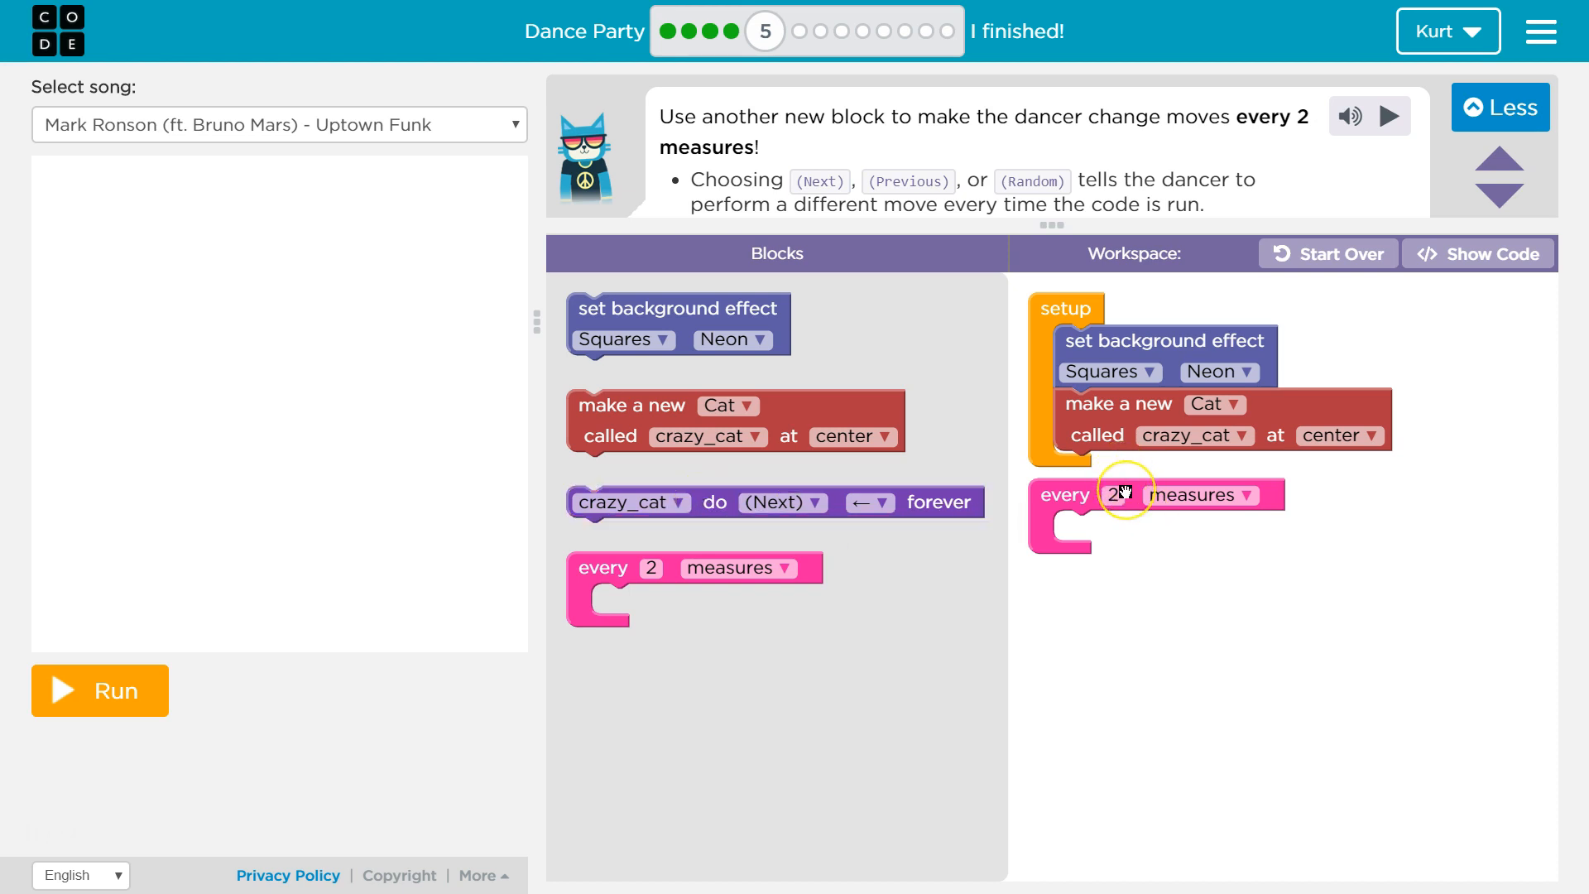
pyautogui.moveTo(1156, 301)
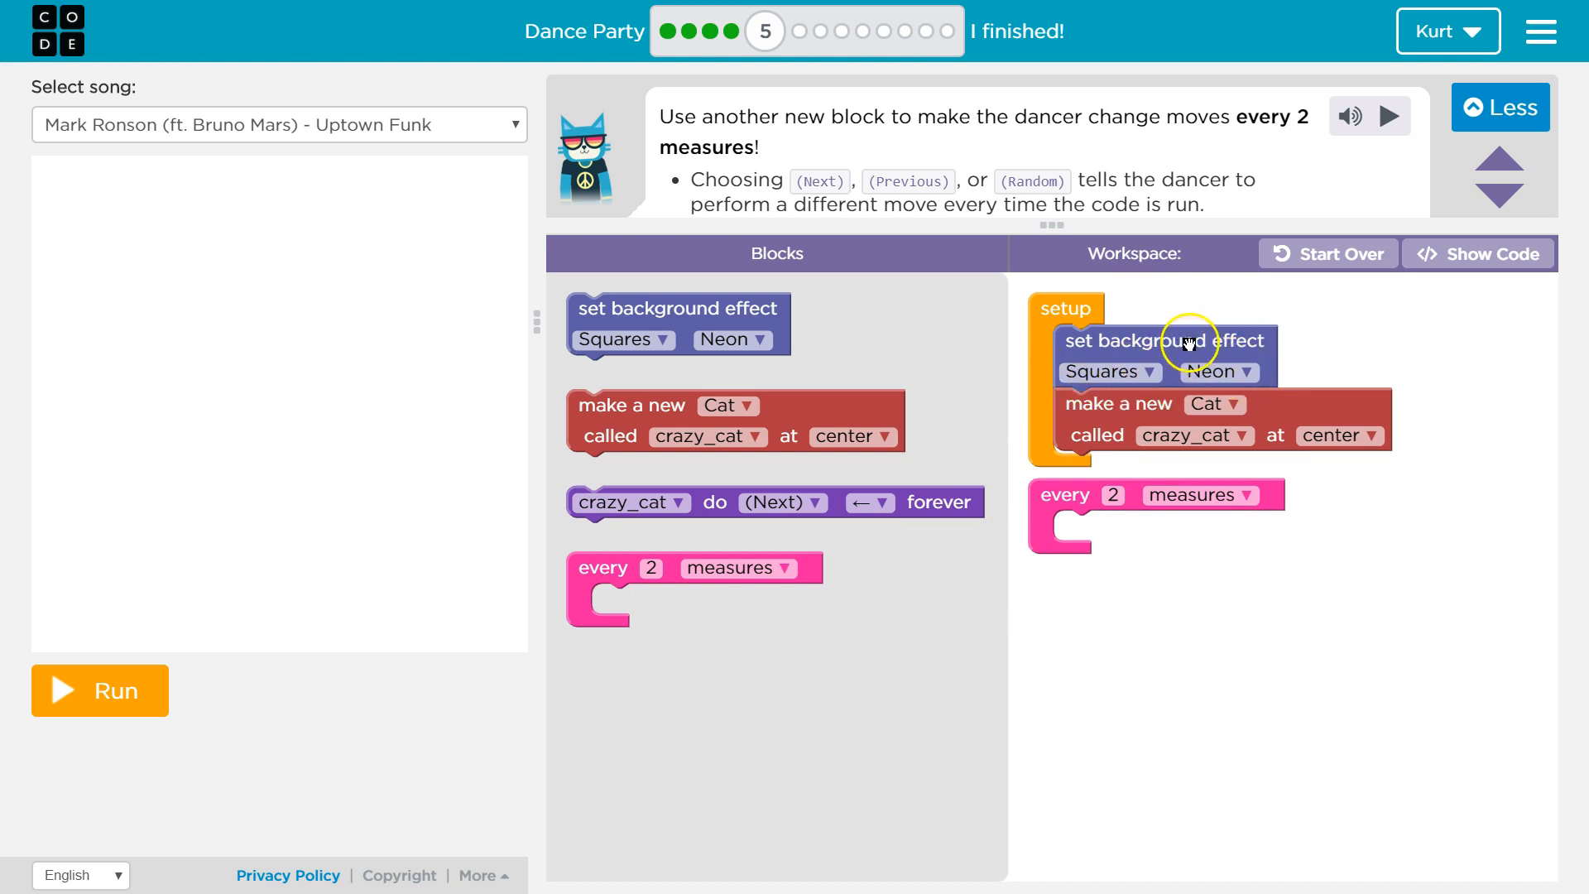
pyautogui.moveTo(1159, 418)
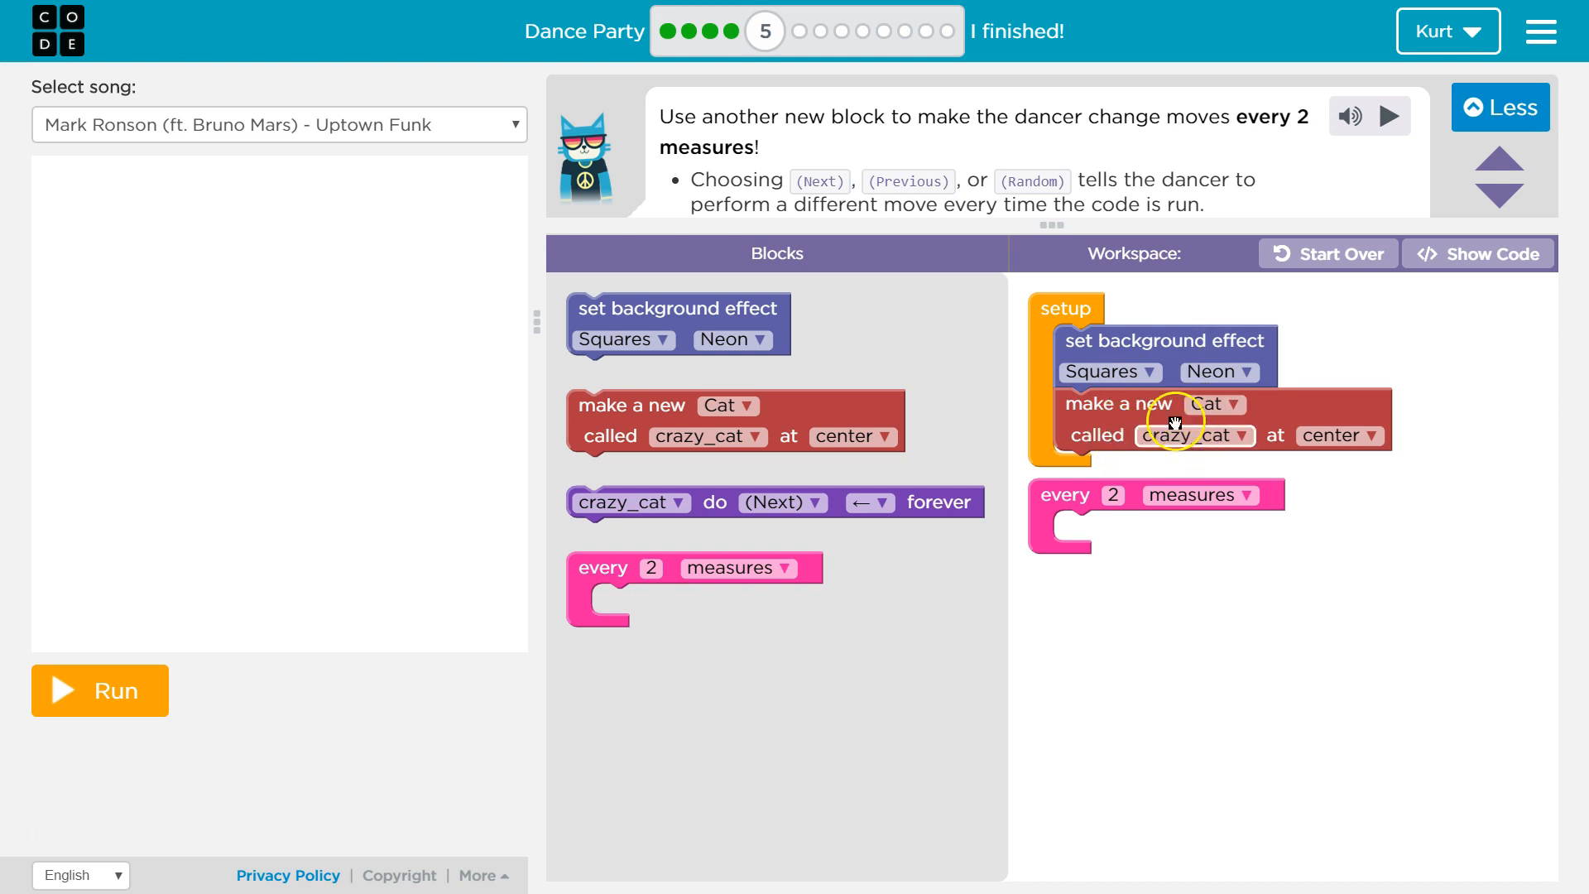
pyautogui.click(1104, 373)
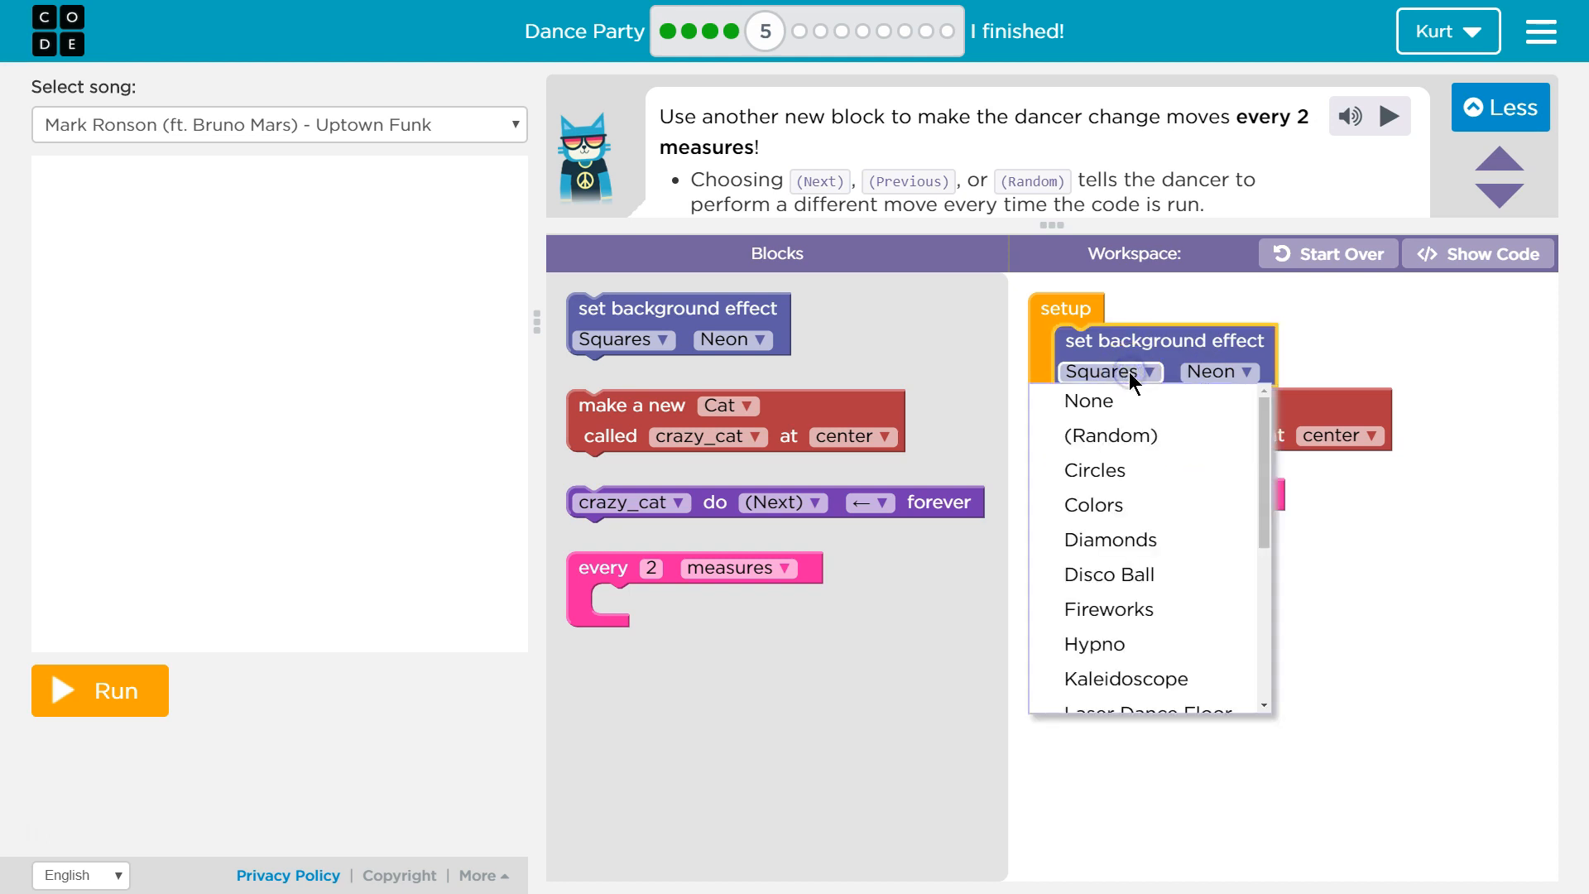
pyautogui.click(1095, 505)
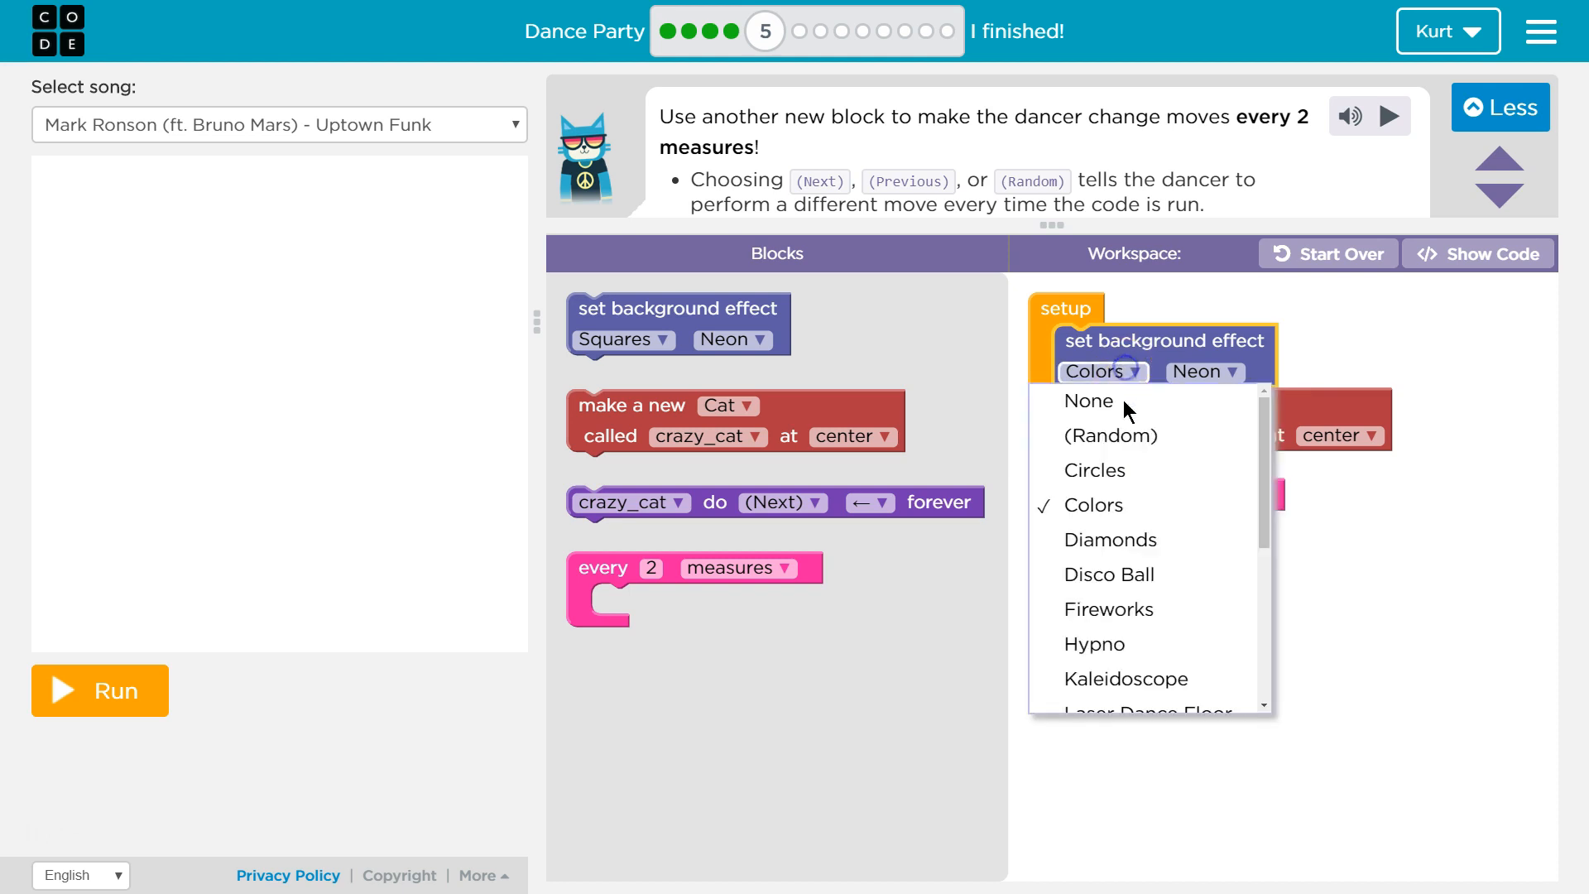
pyautogui.click(1095, 468)
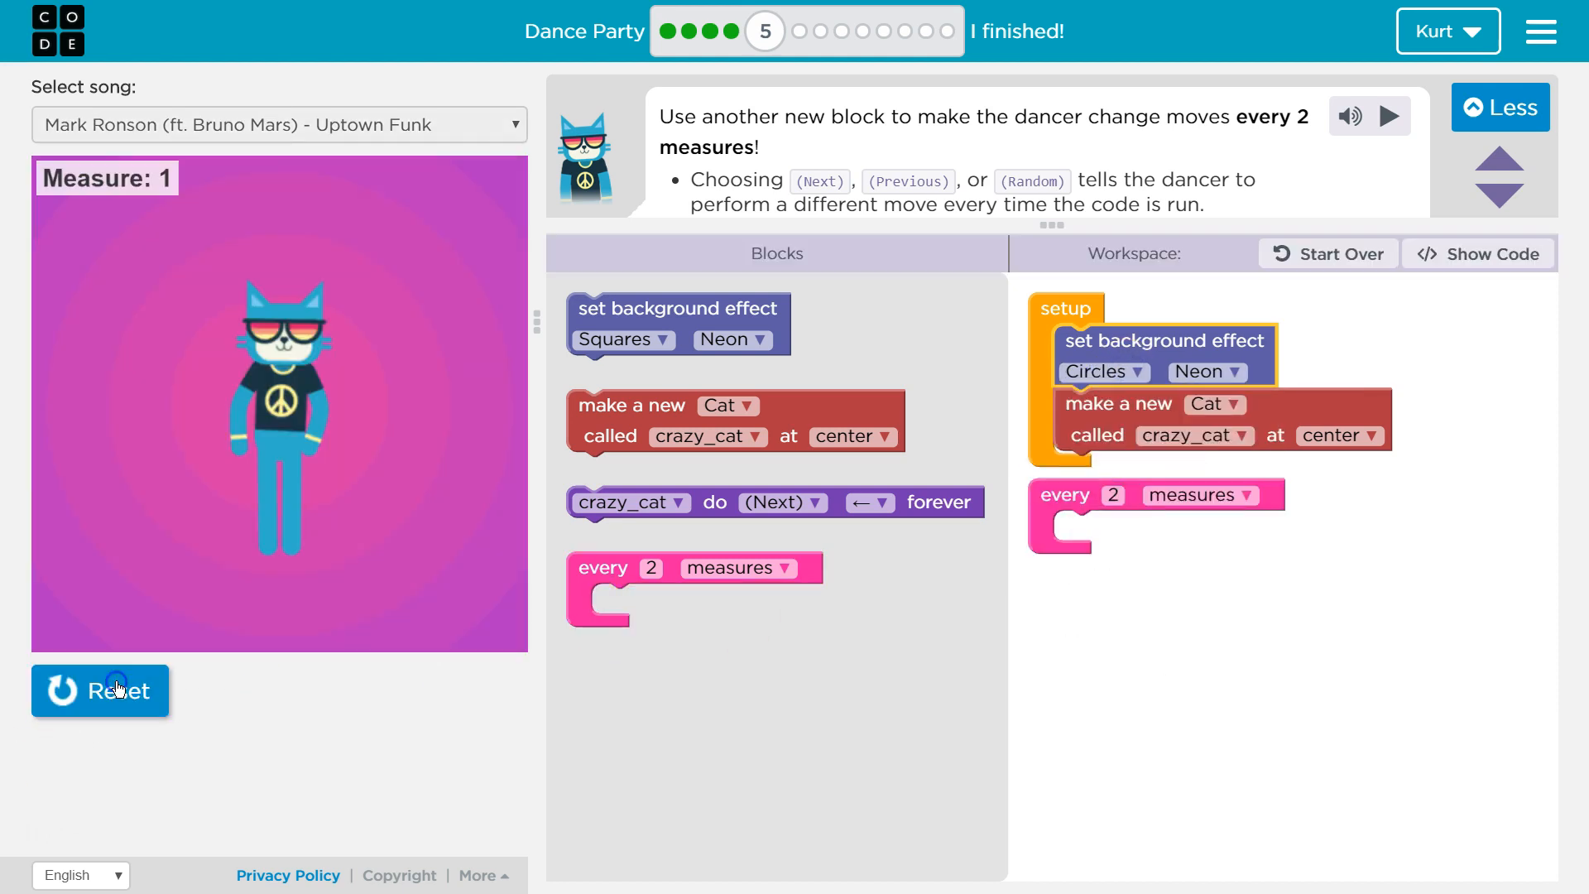
# Replay the dance and scroll the background effect list back toward Squares
pyautogui.click(100, 690)
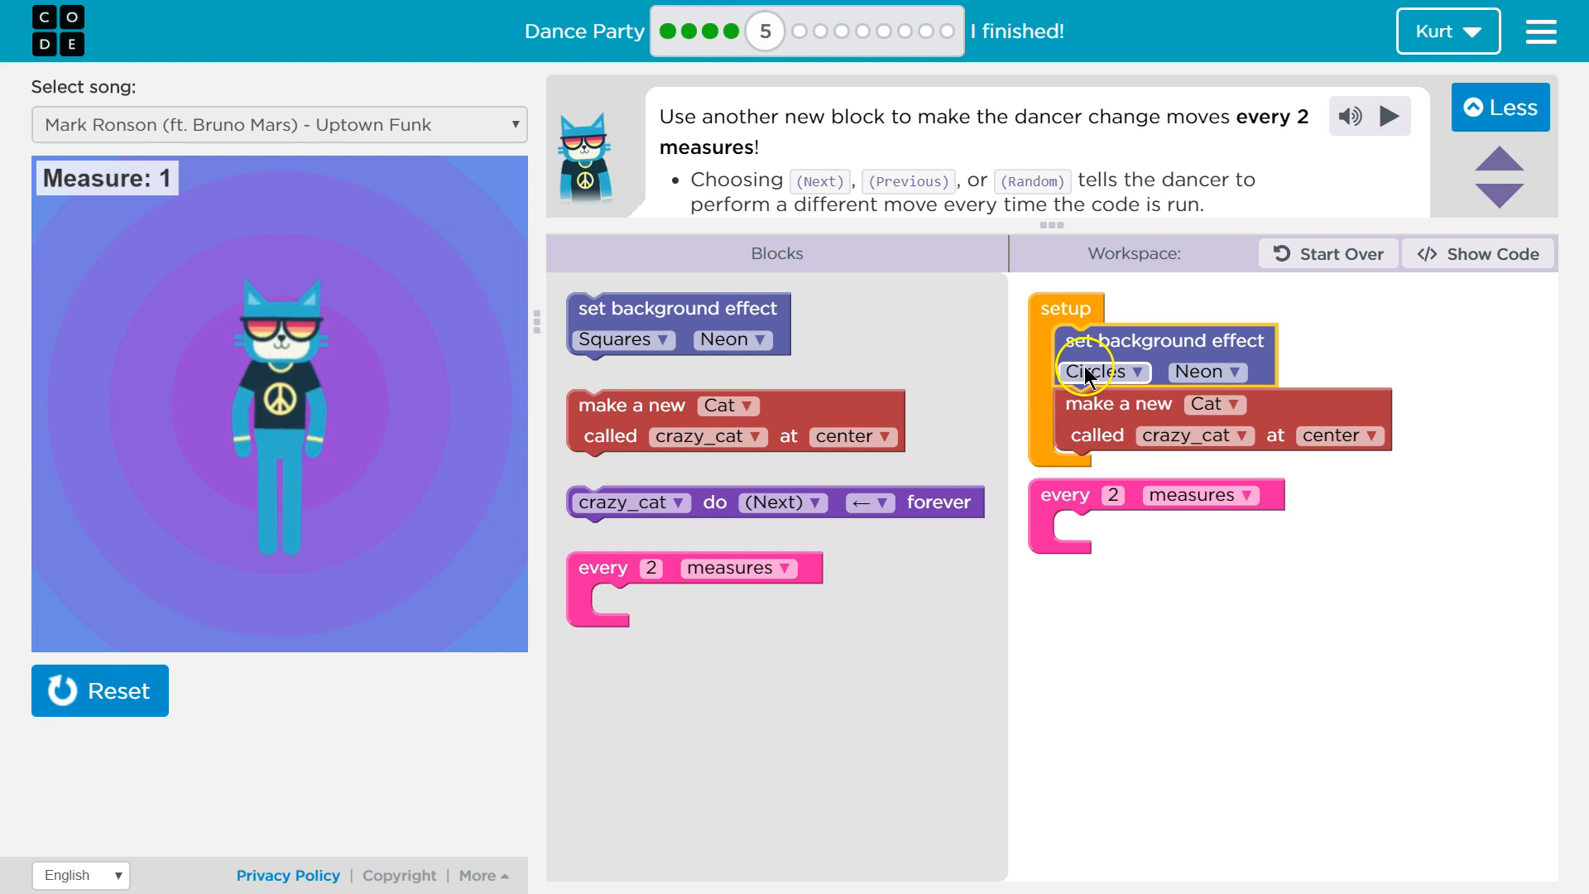
pyautogui.click(1099, 371)
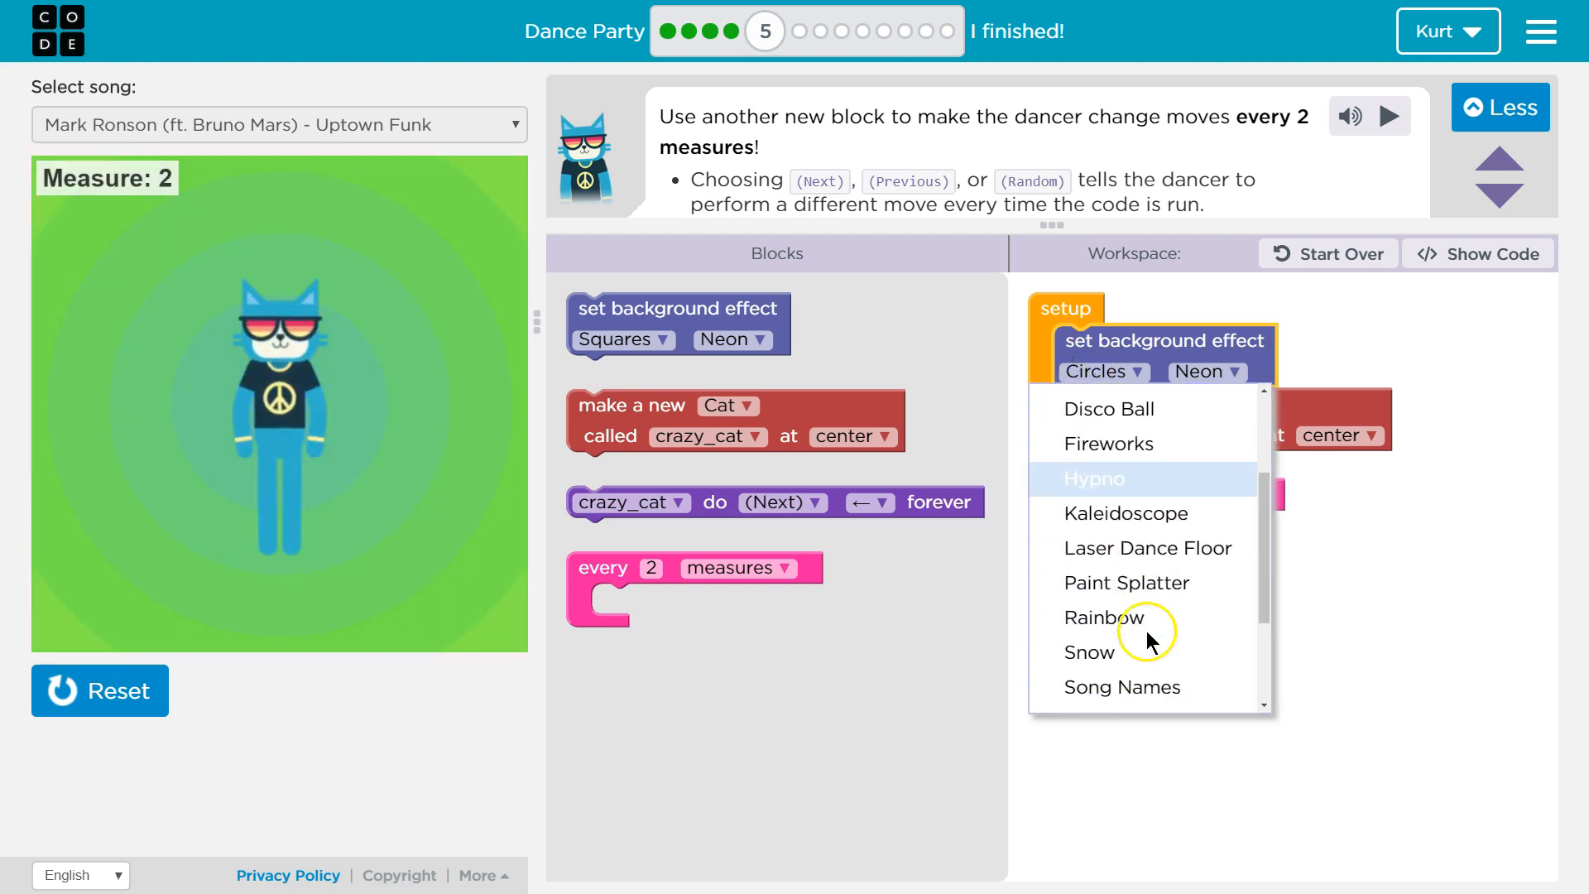
pyautogui.scroll(-3)
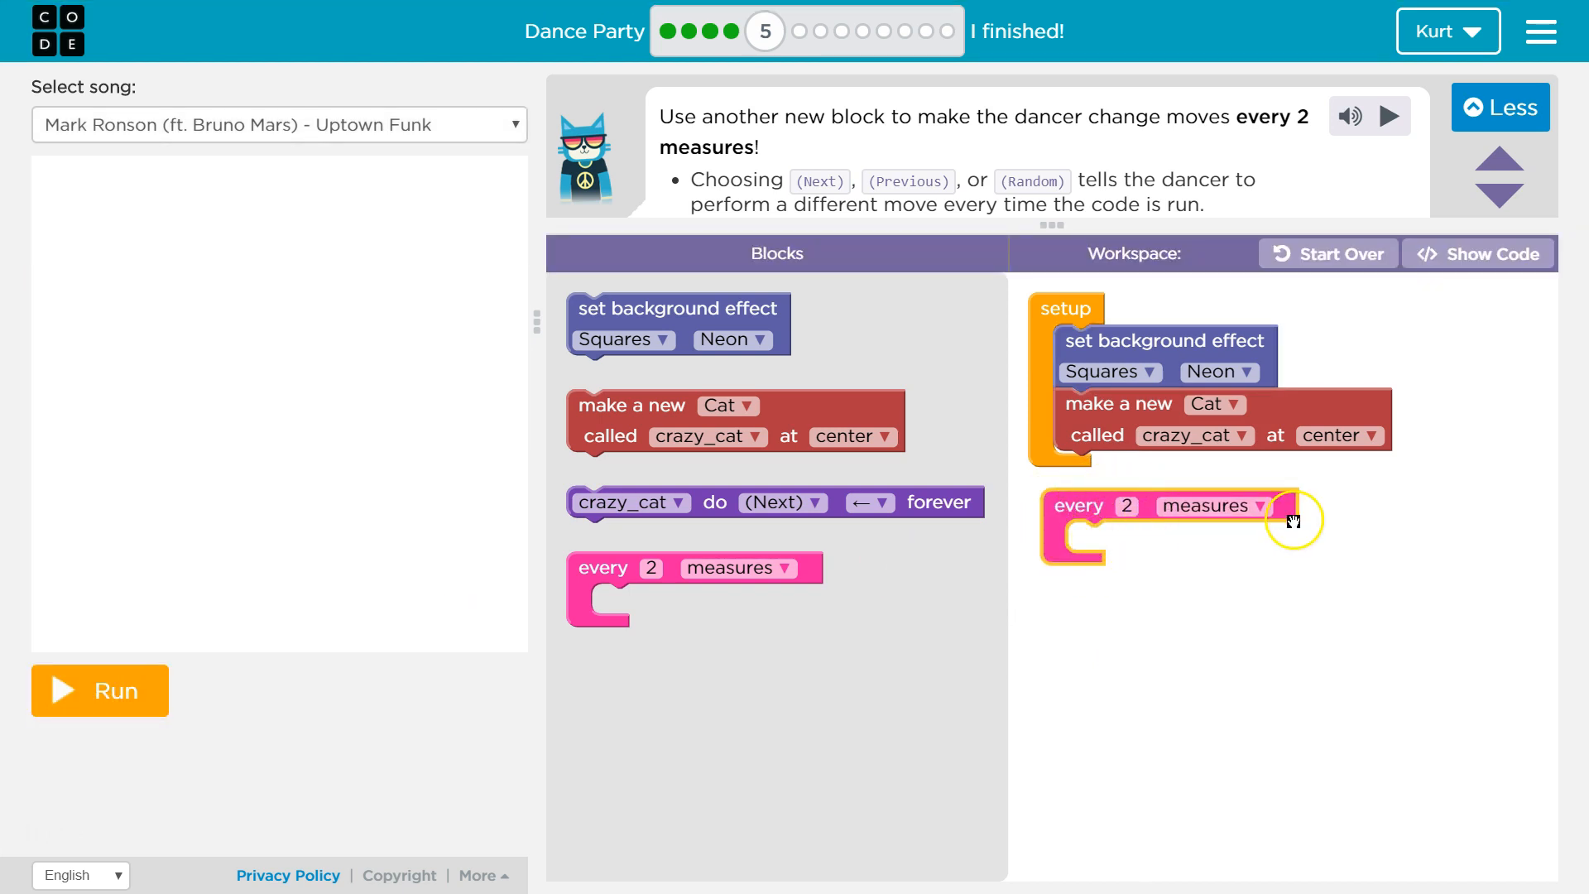
pyautogui.moveTo(1212, 507)
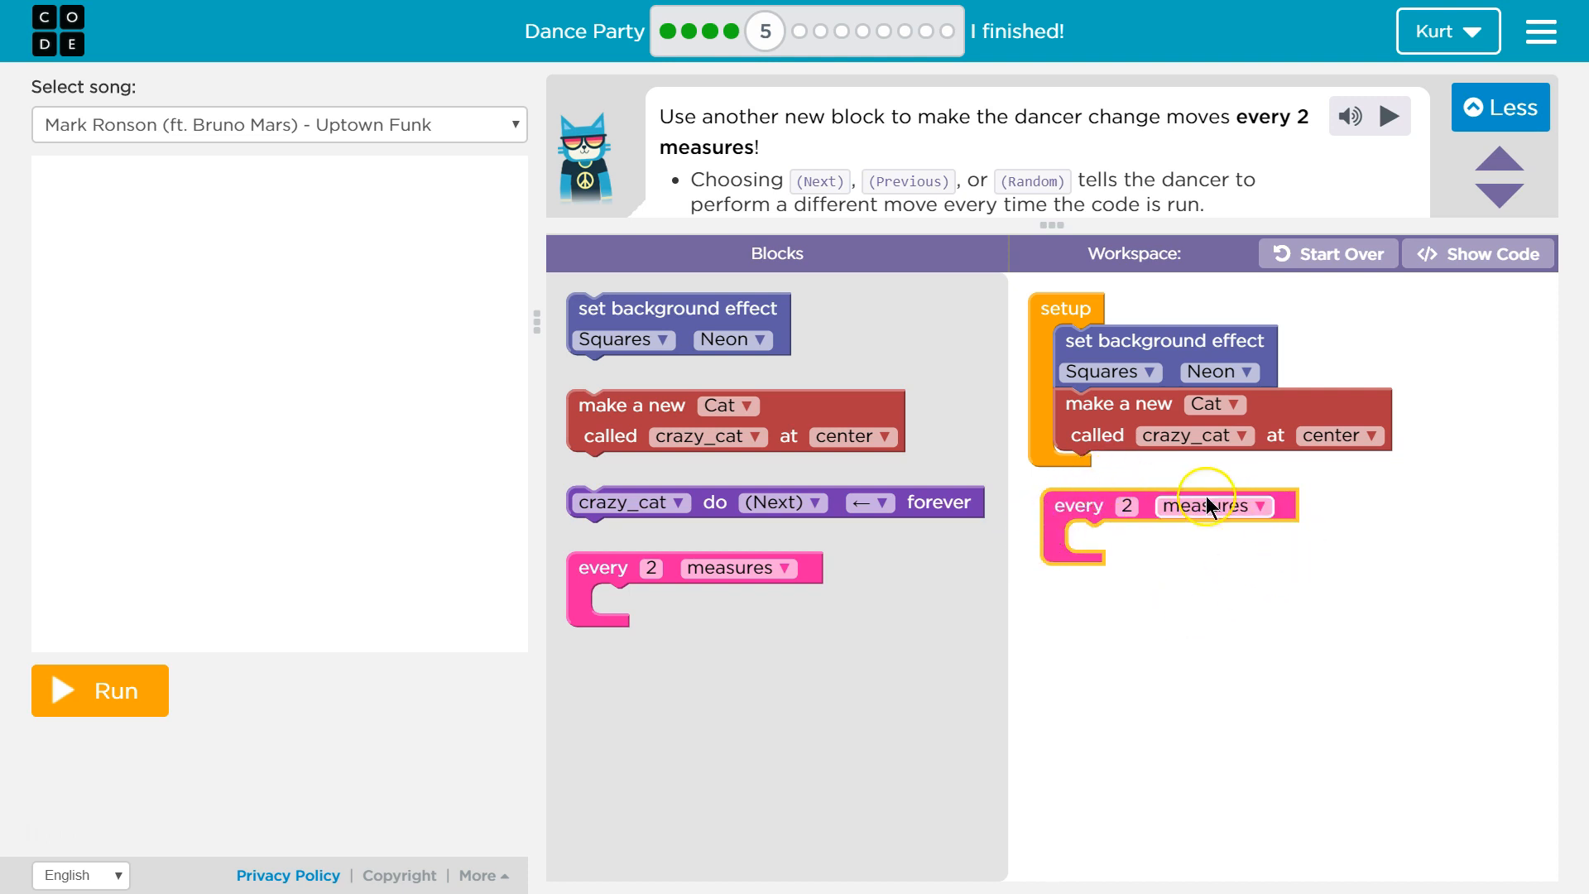
pyautogui.moveTo(1144, 478)
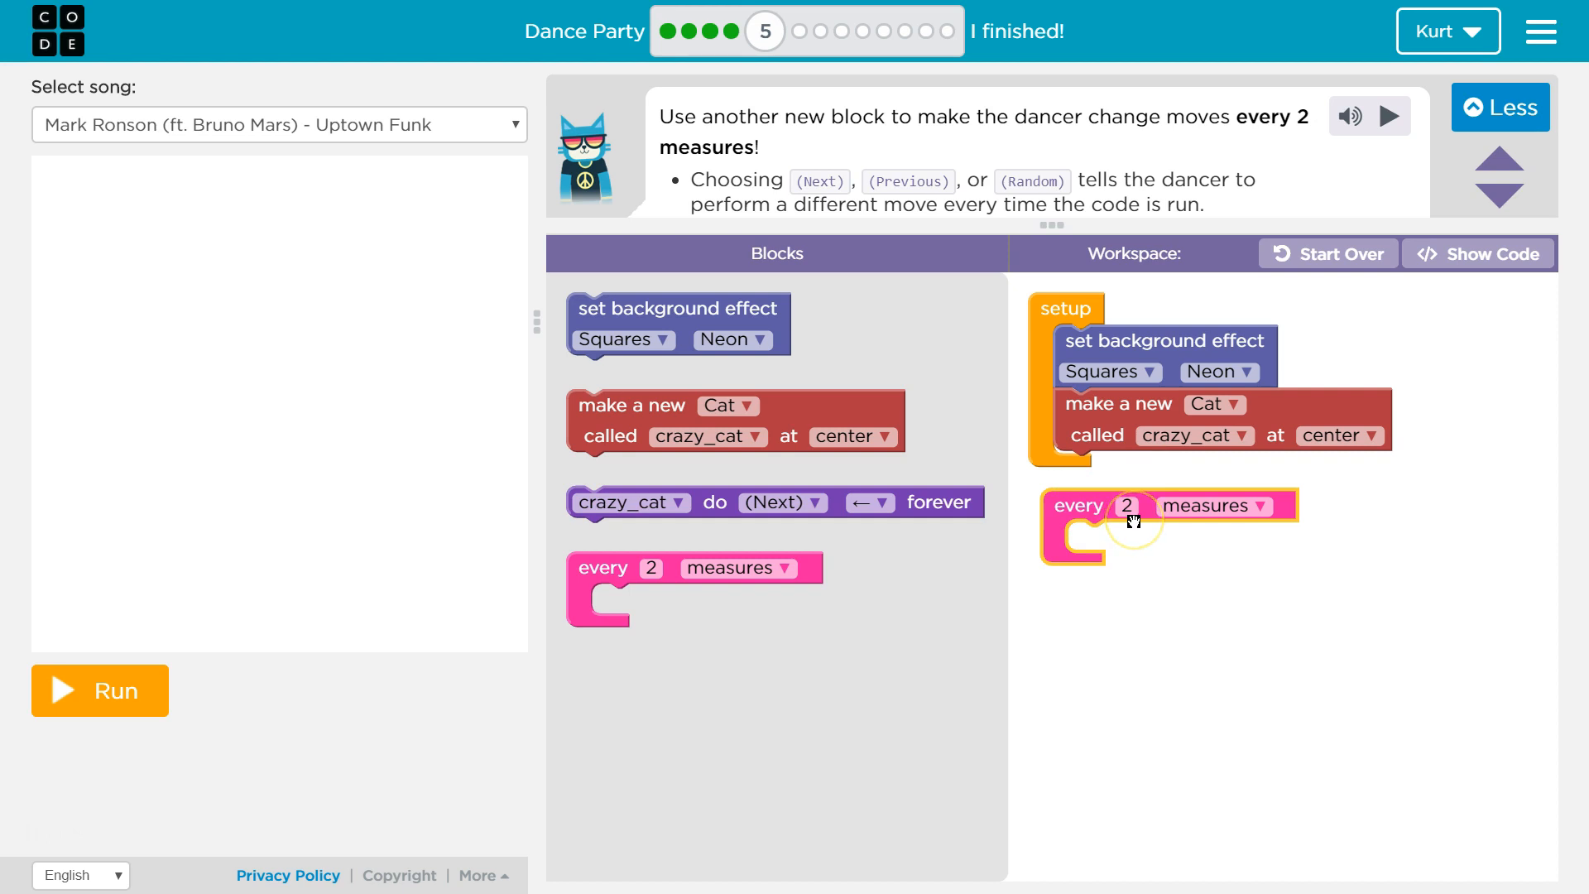
pyautogui.moveTo(823, 490)
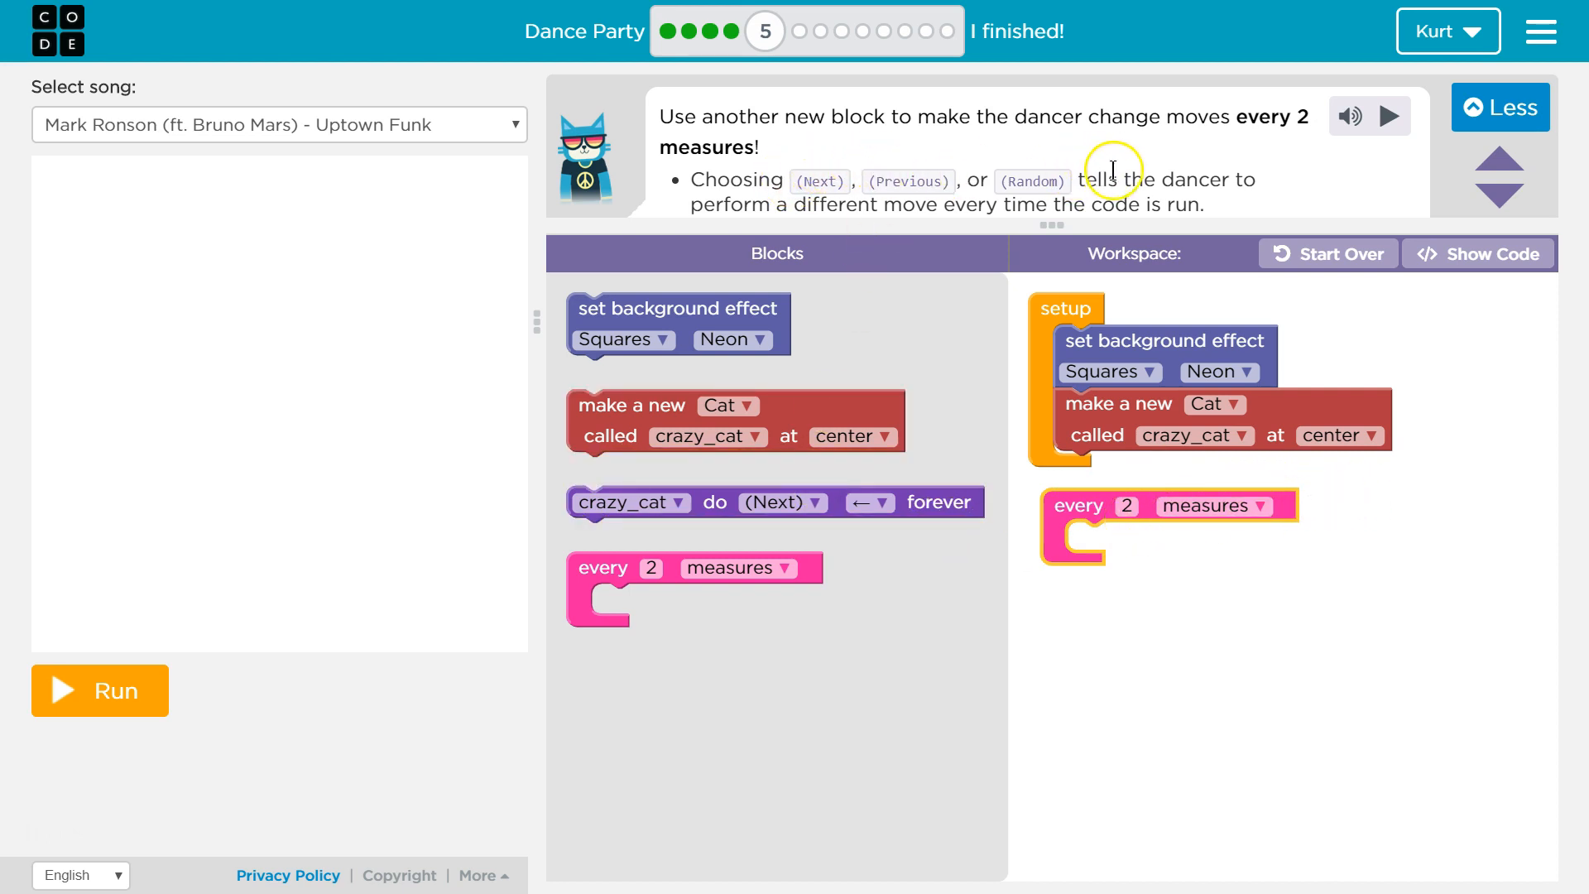
pyautogui.moveTo(920, 383)
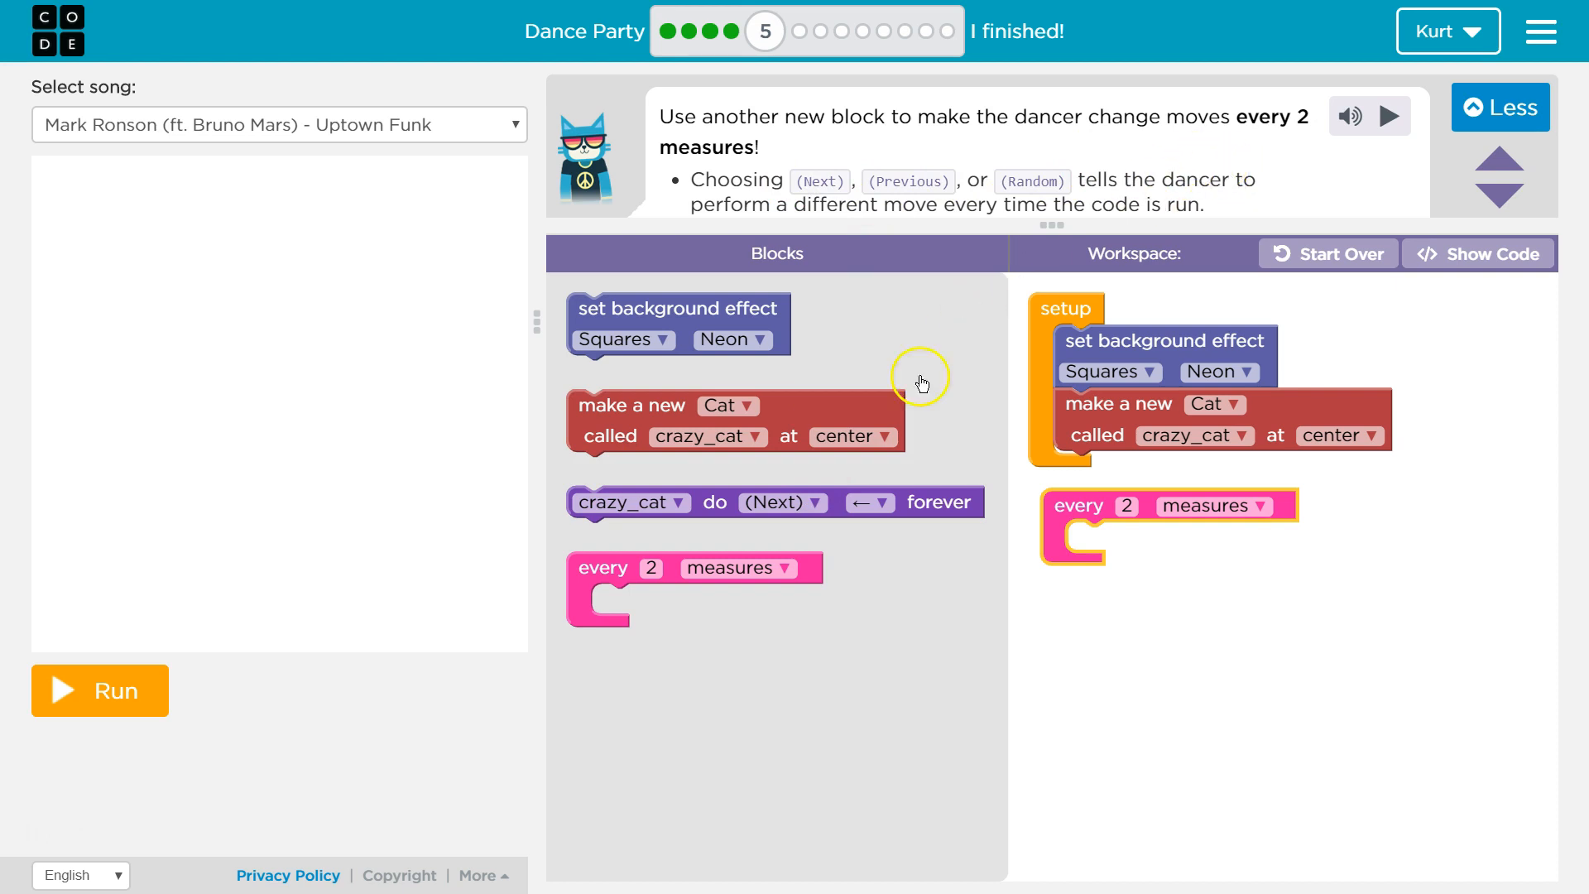
pyautogui.moveTo(1306, 510)
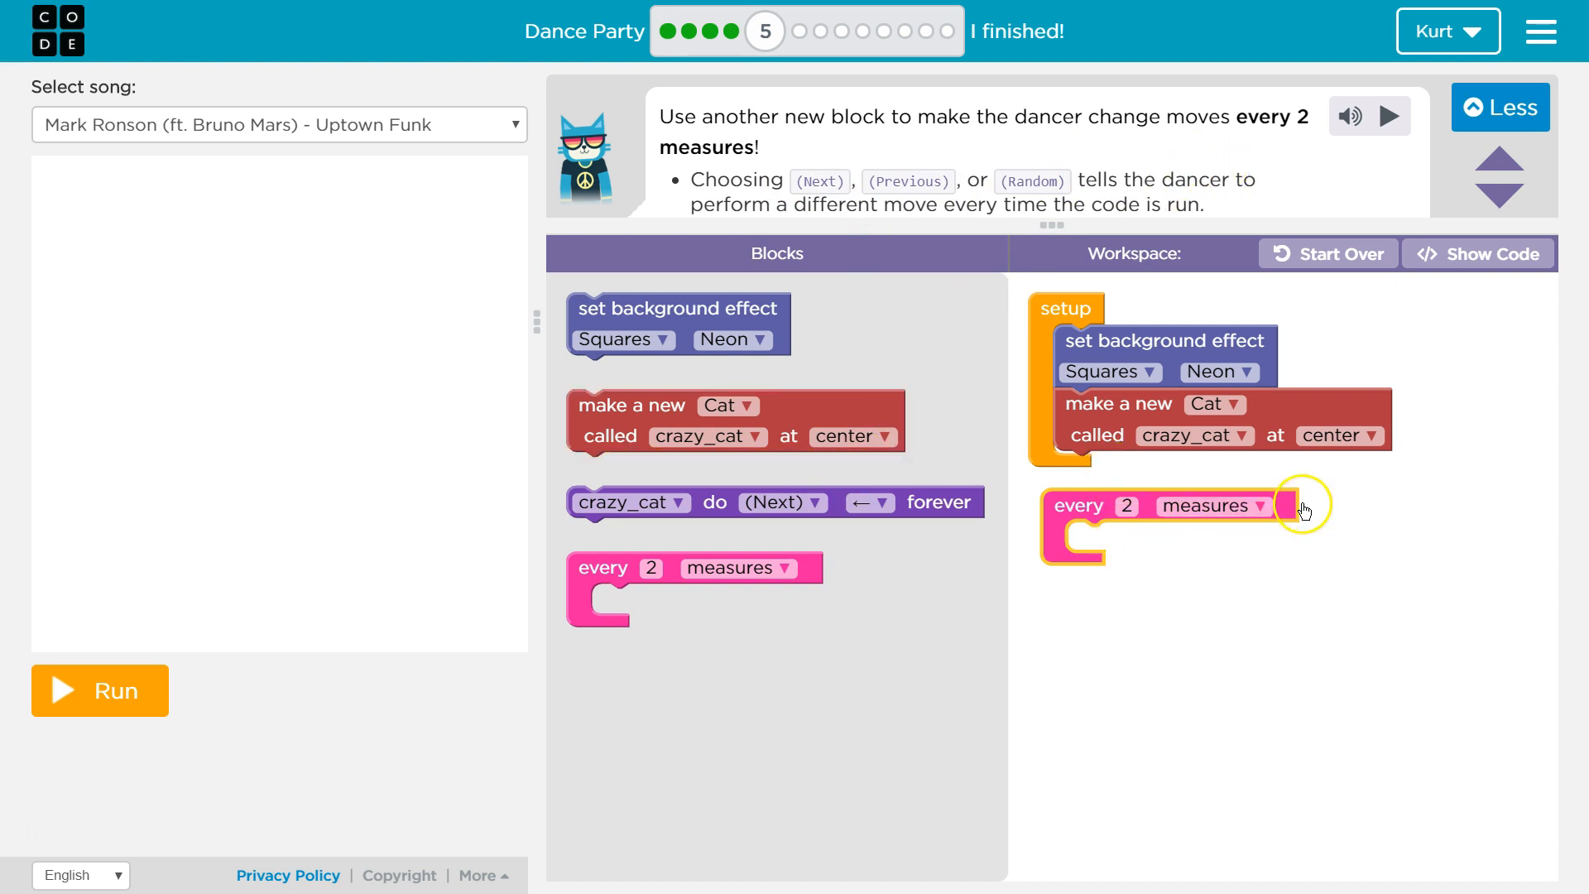
pyautogui.moveTo(659, 454)
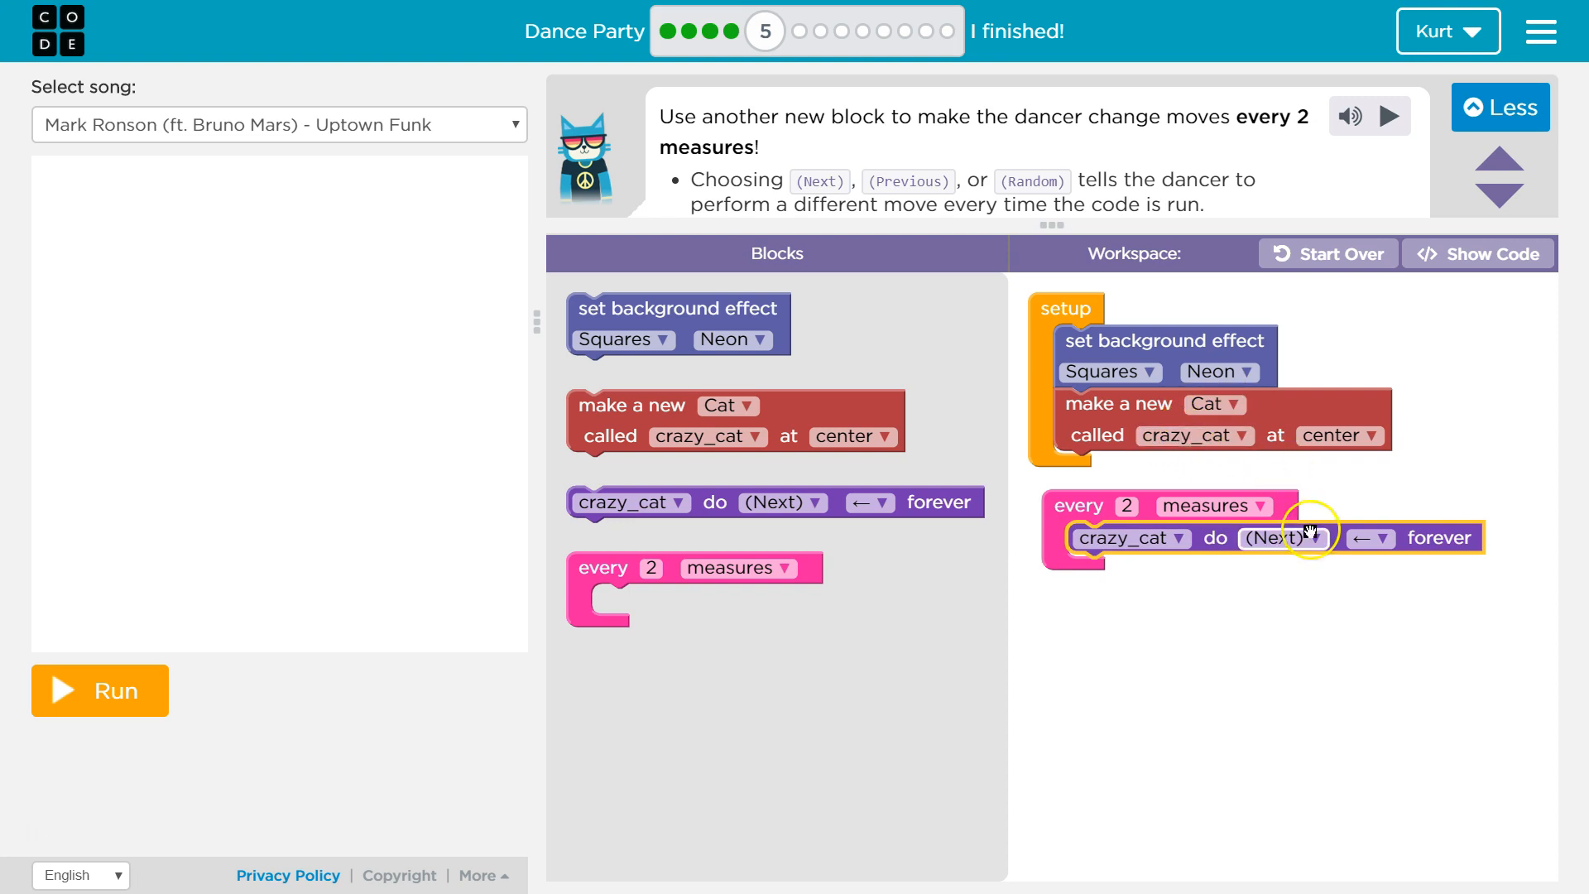
# Set crazy_cat's move to Star, then change it to (Previous)
pyautogui.click(1311, 536)
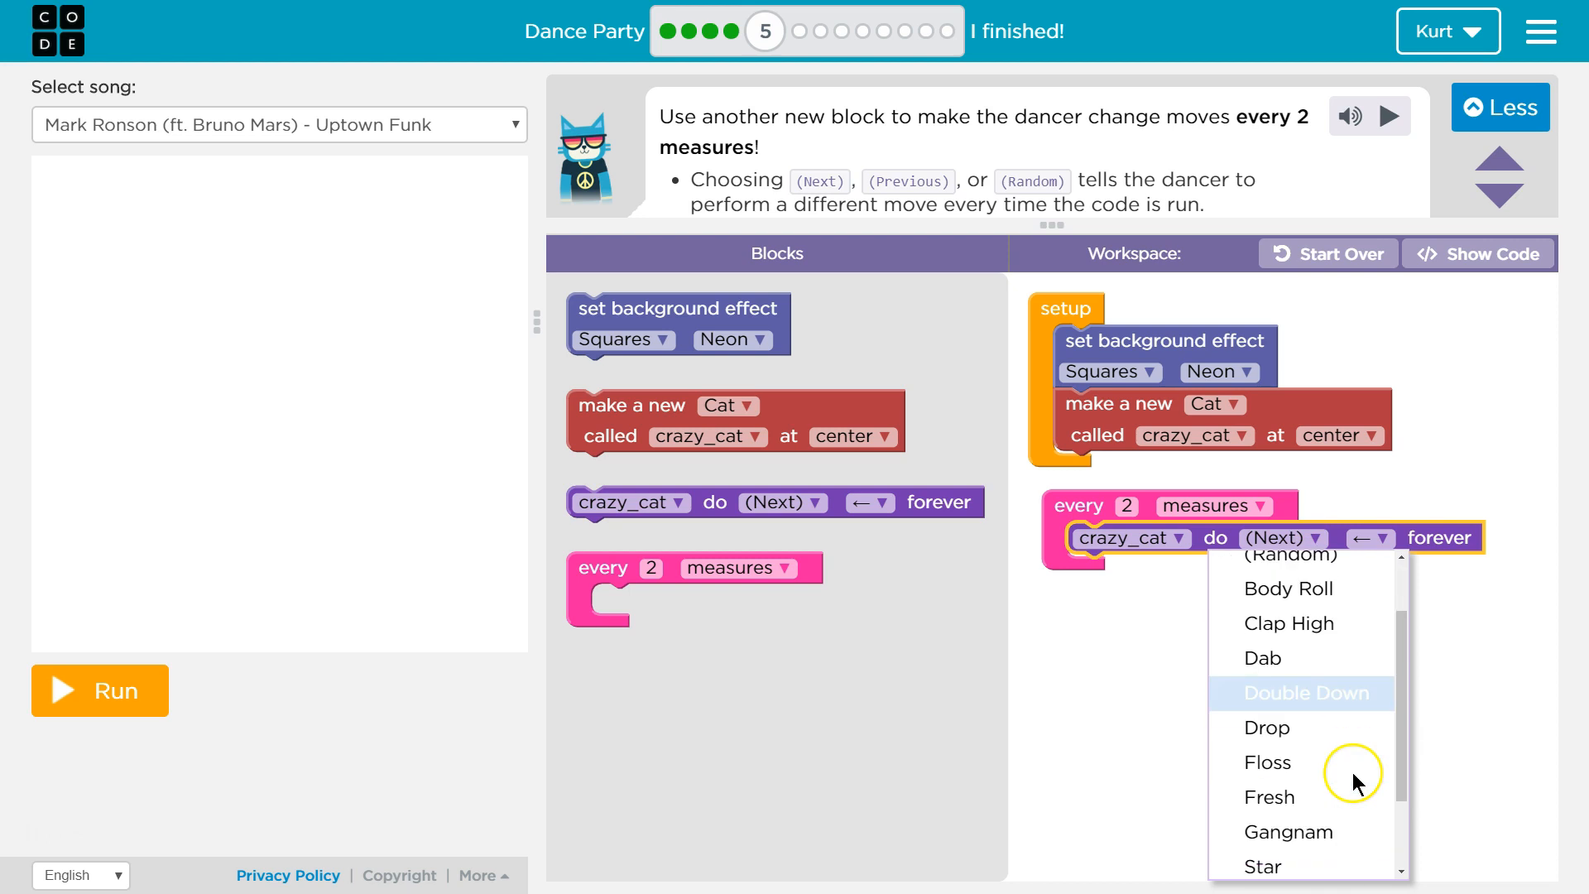
pyautogui.scroll(-3)
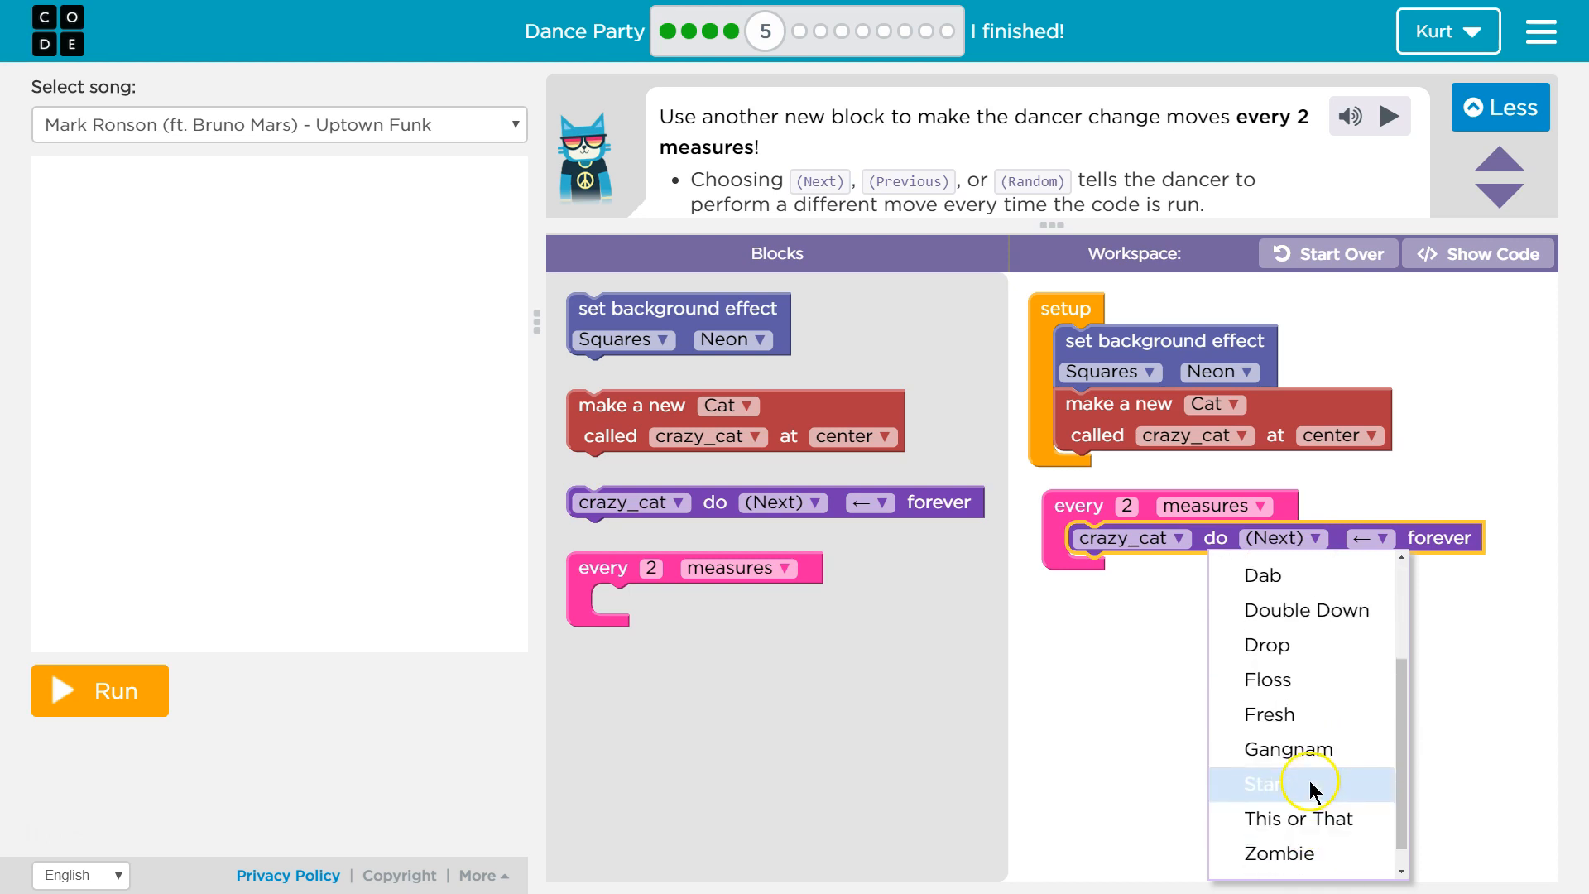
pyautogui.click(1263, 783)
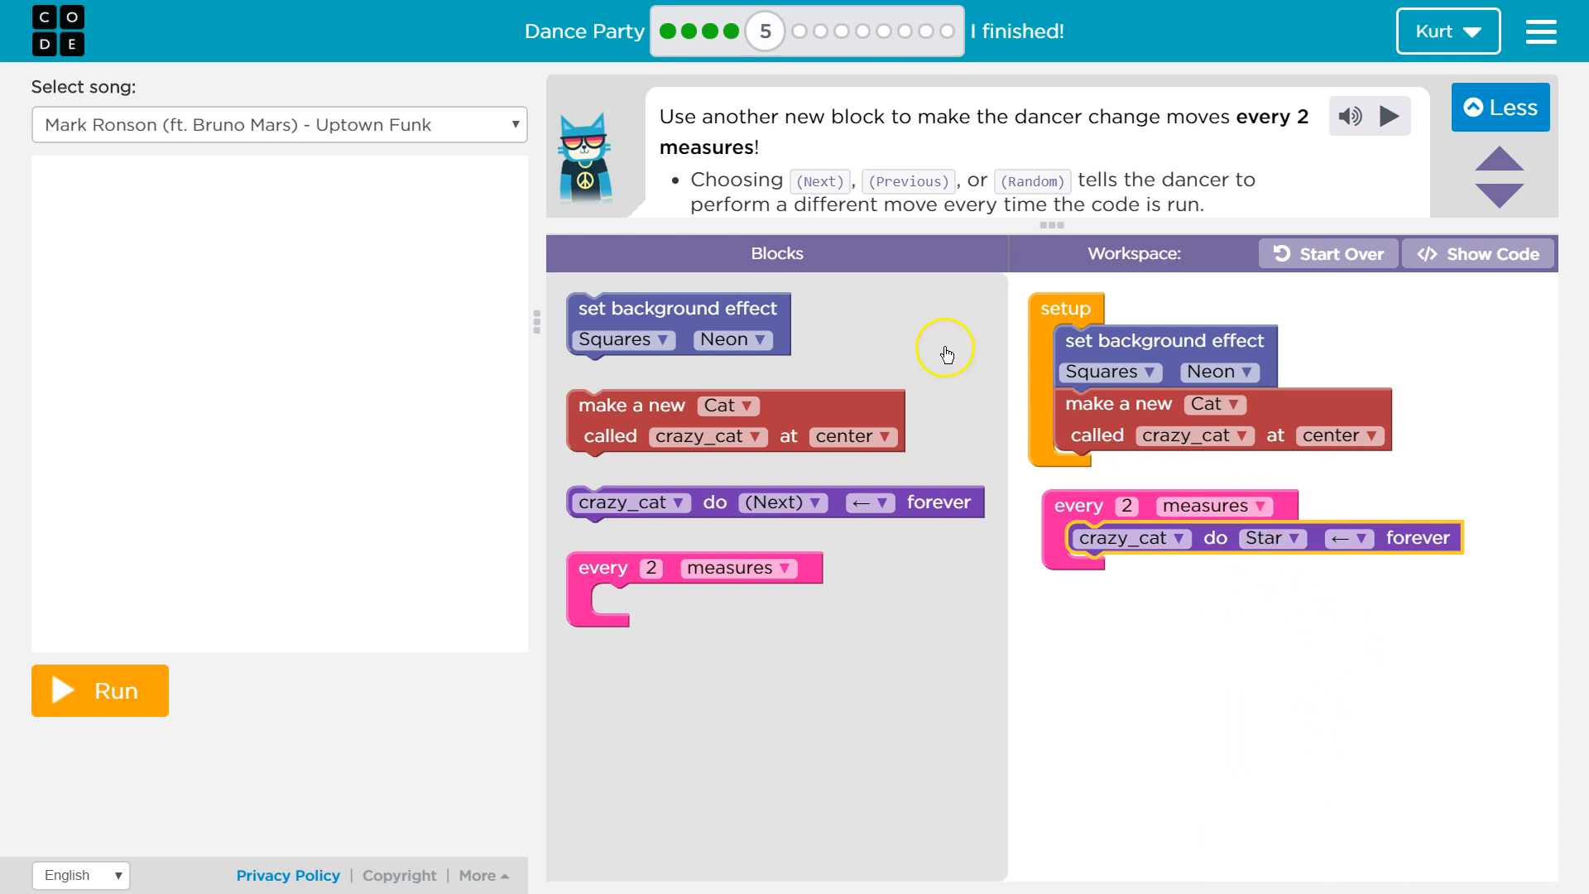
pyautogui.moveTo(1227, 207)
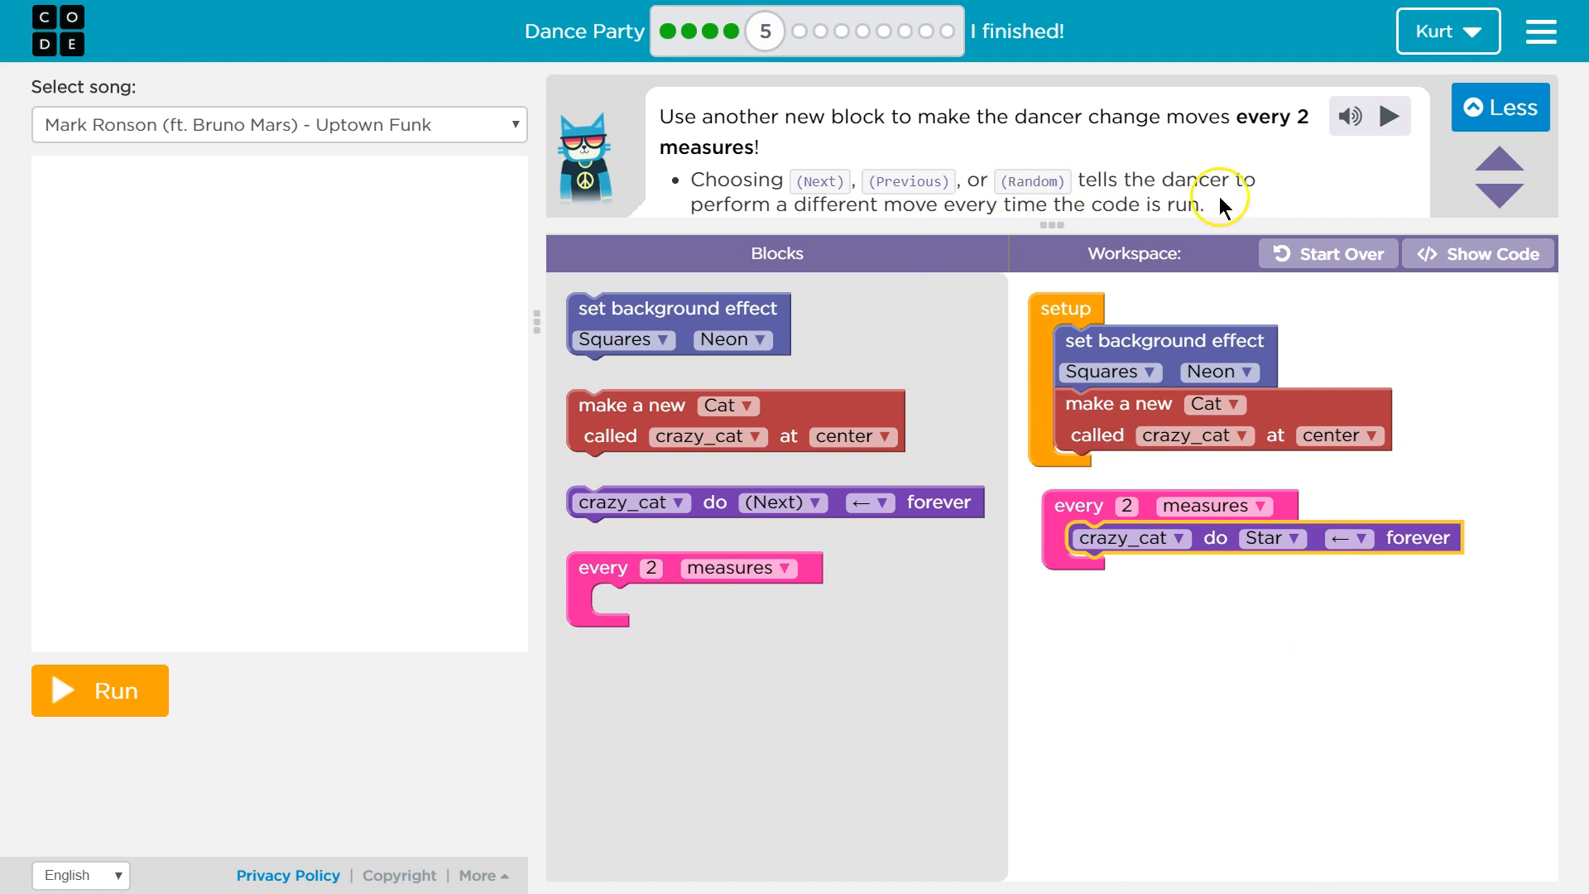
pyautogui.moveTo(947, 225)
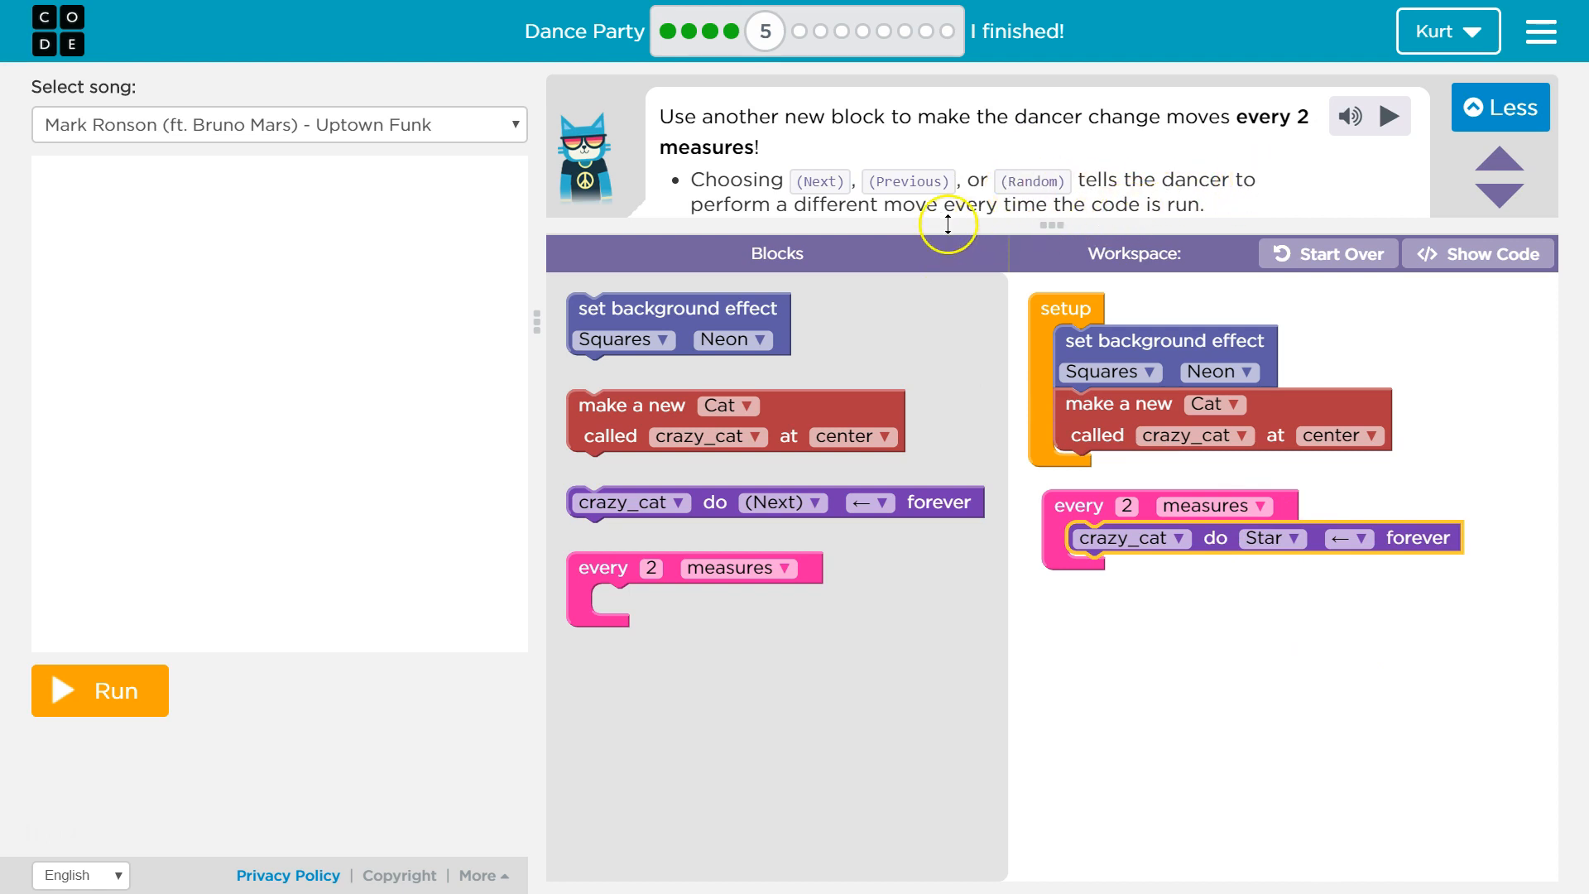
pyautogui.moveTo(907, 208)
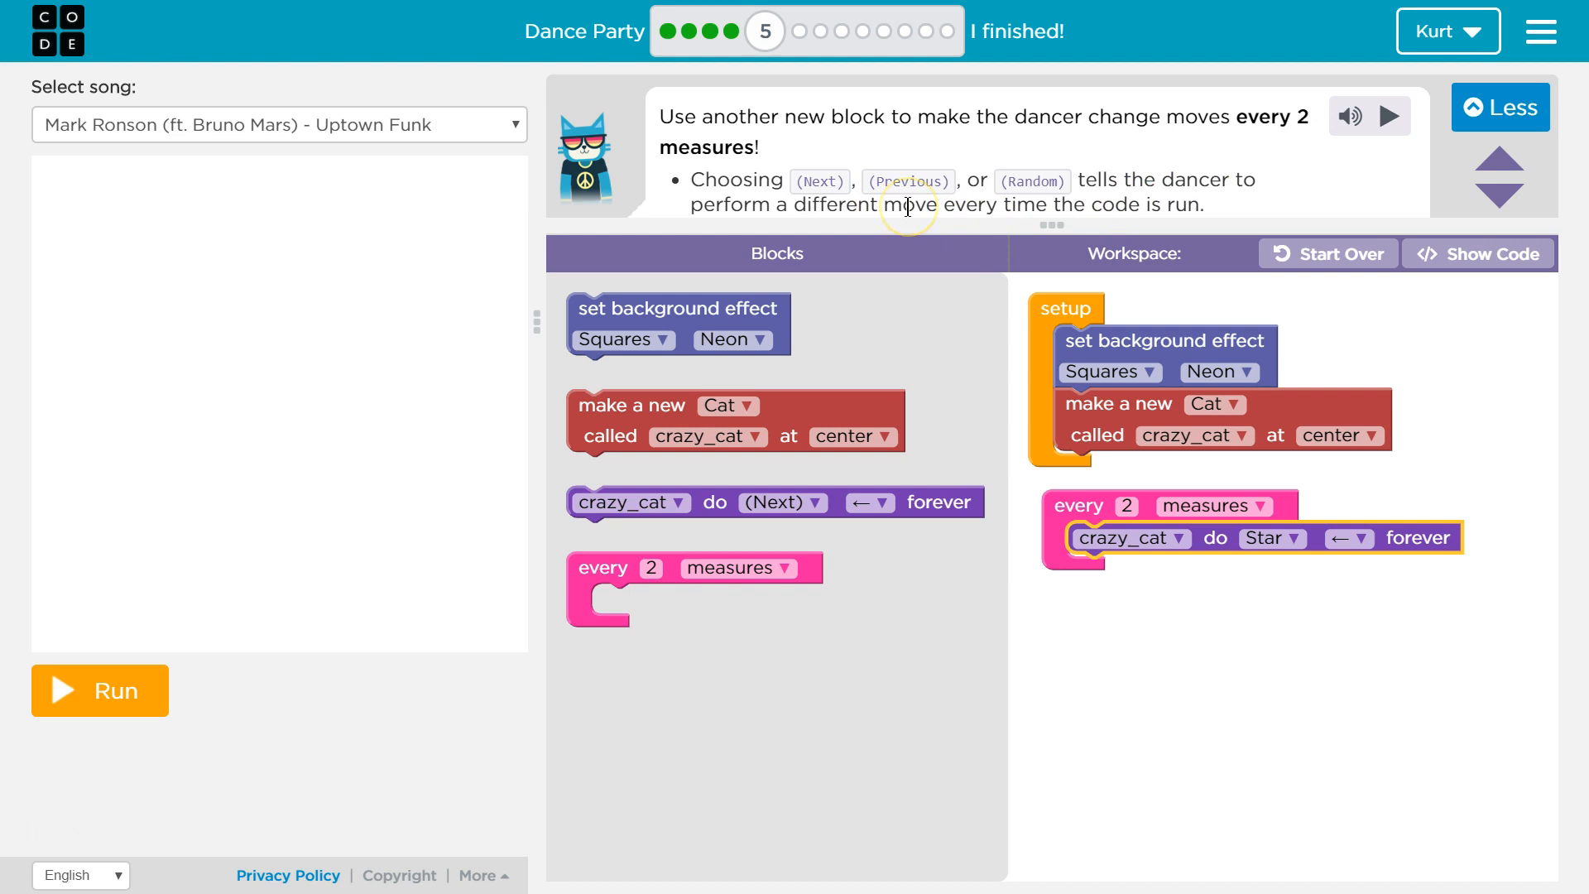
pyautogui.moveTo(909, 209)
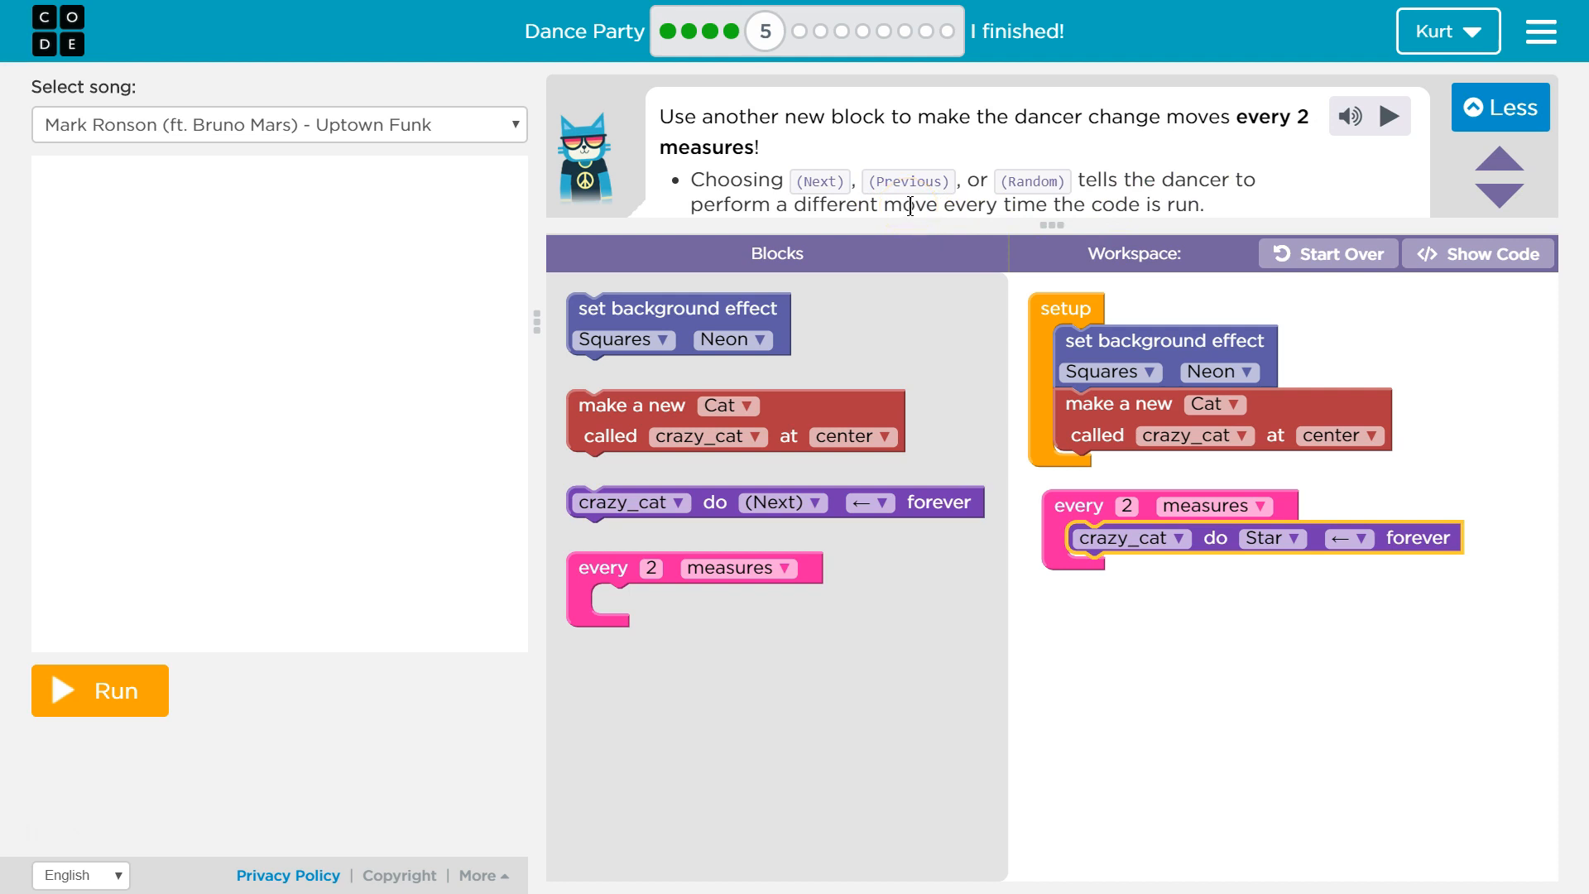
pyautogui.moveTo(883, 190)
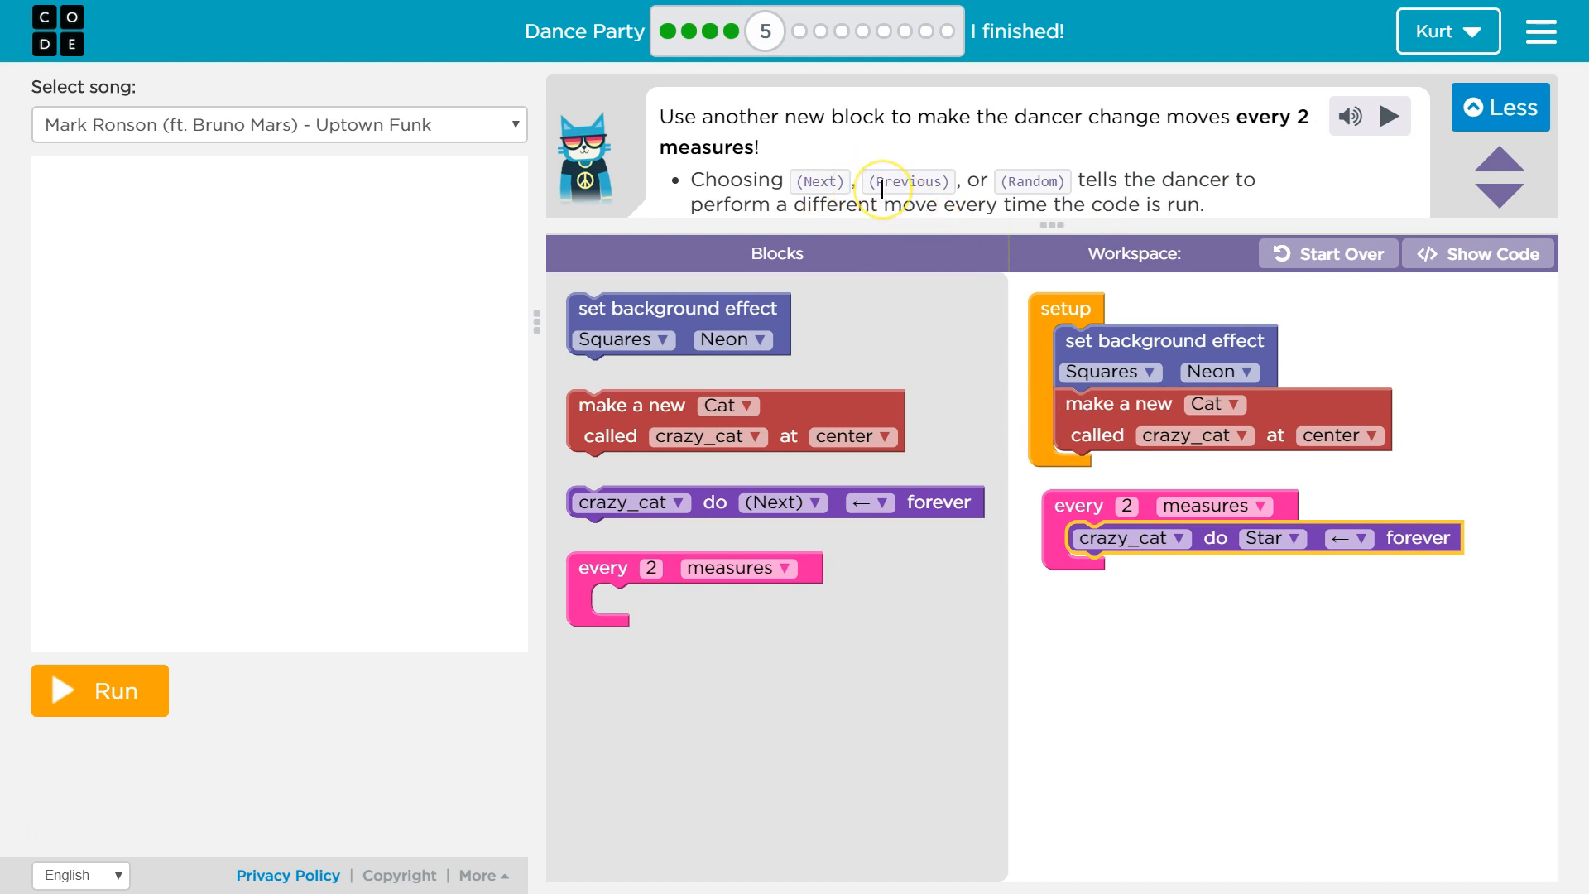
pyautogui.moveTo(1239, 536)
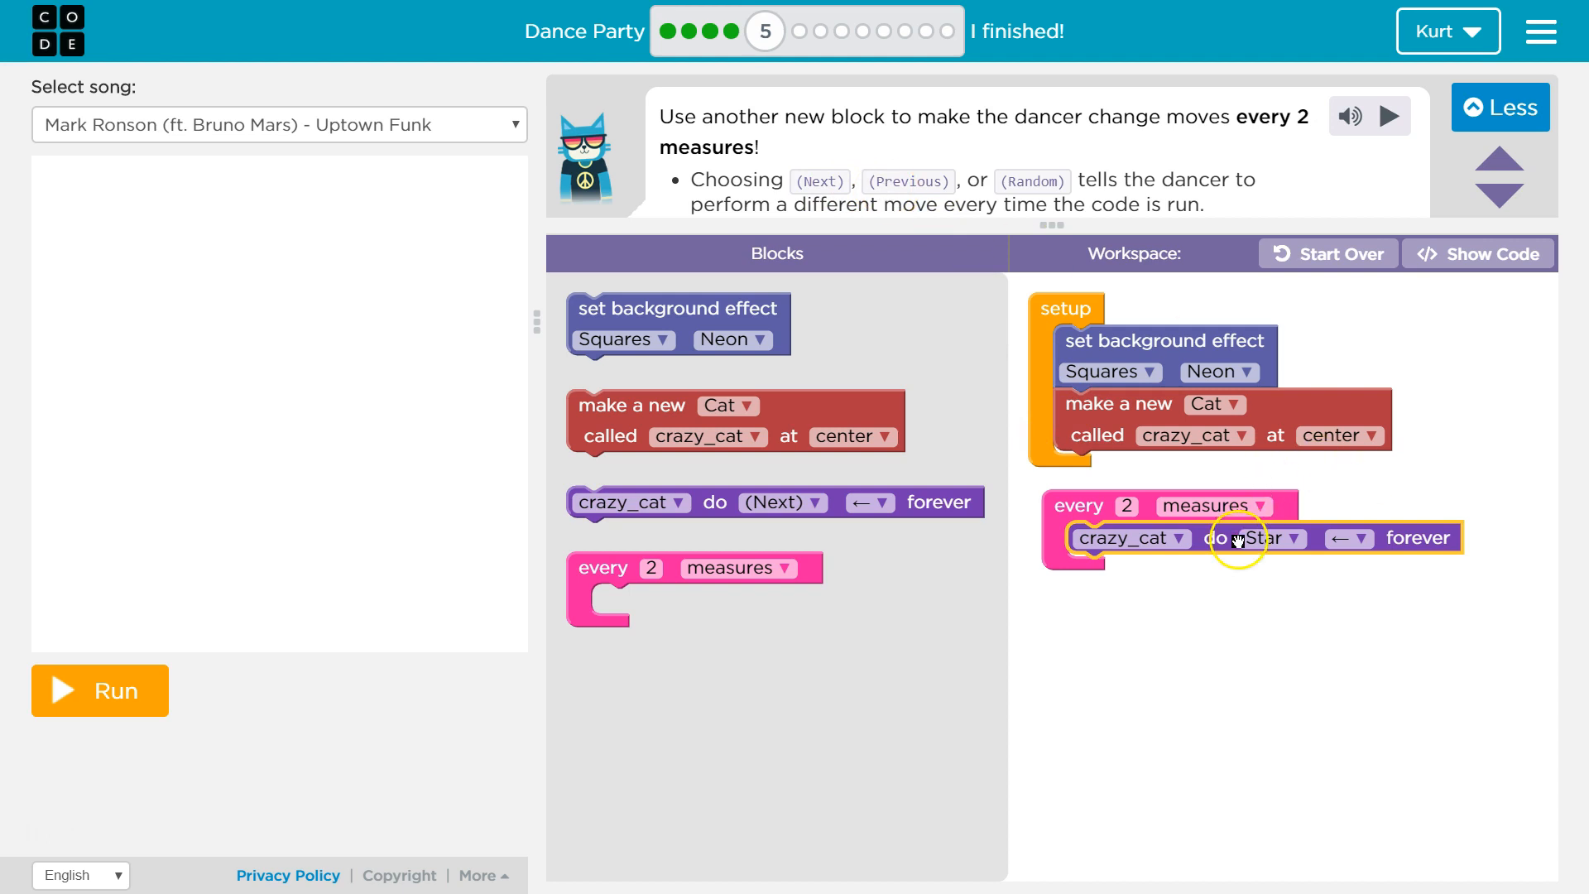
pyautogui.click(1273, 536)
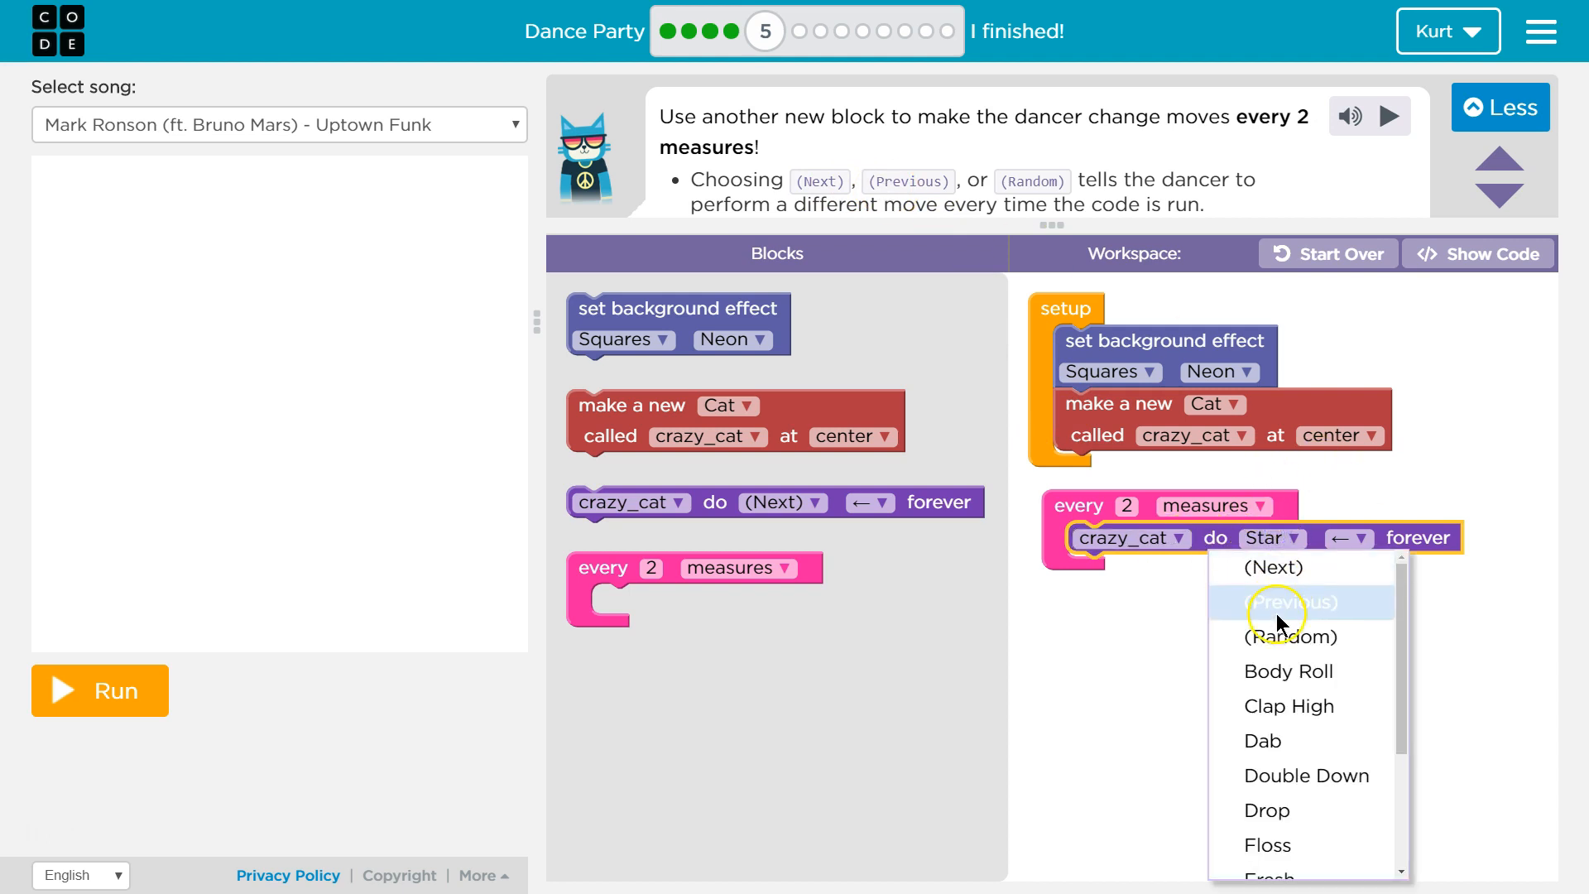
pyautogui.click(1295, 603)
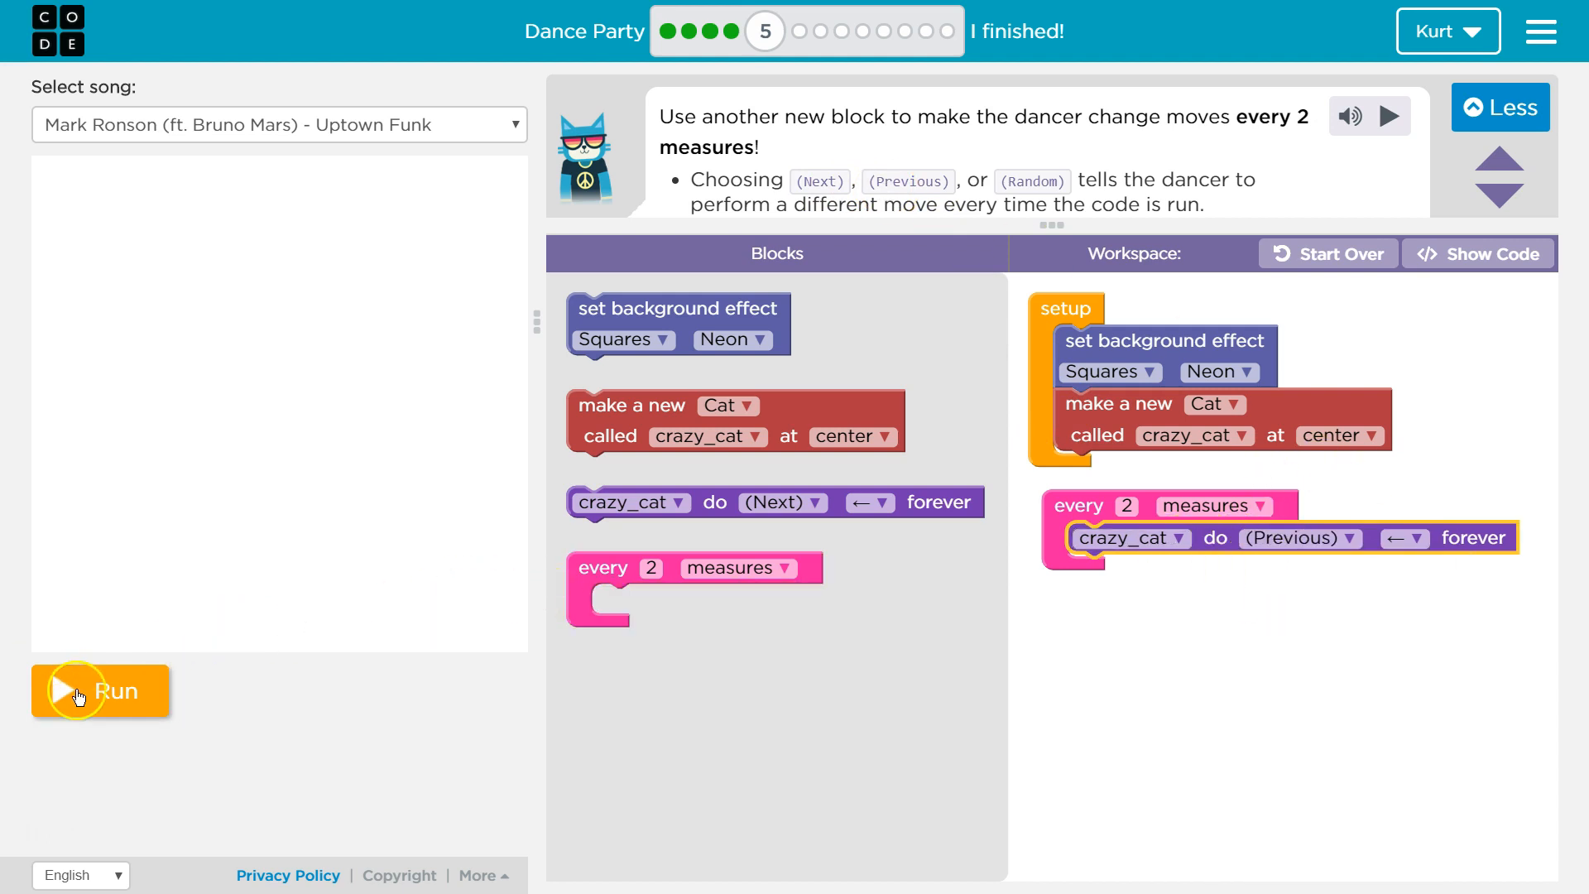
# Run the dance so crazy_cat performs (Previous) and Puzzle 5 completes
pyautogui.click(99, 692)
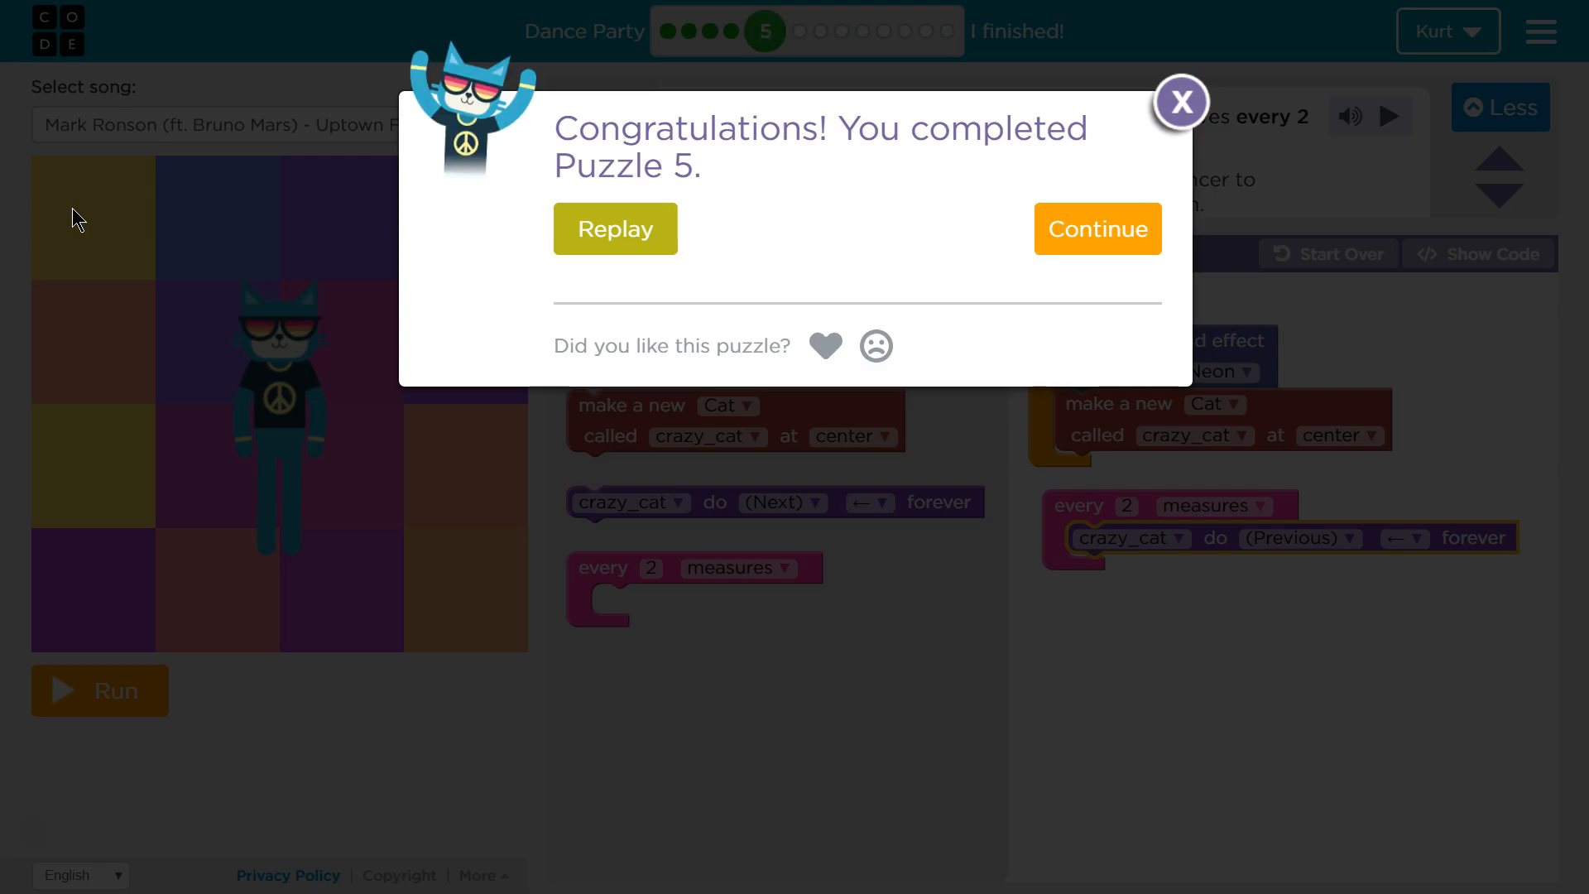
pyautogui.moveTo(668, 265)
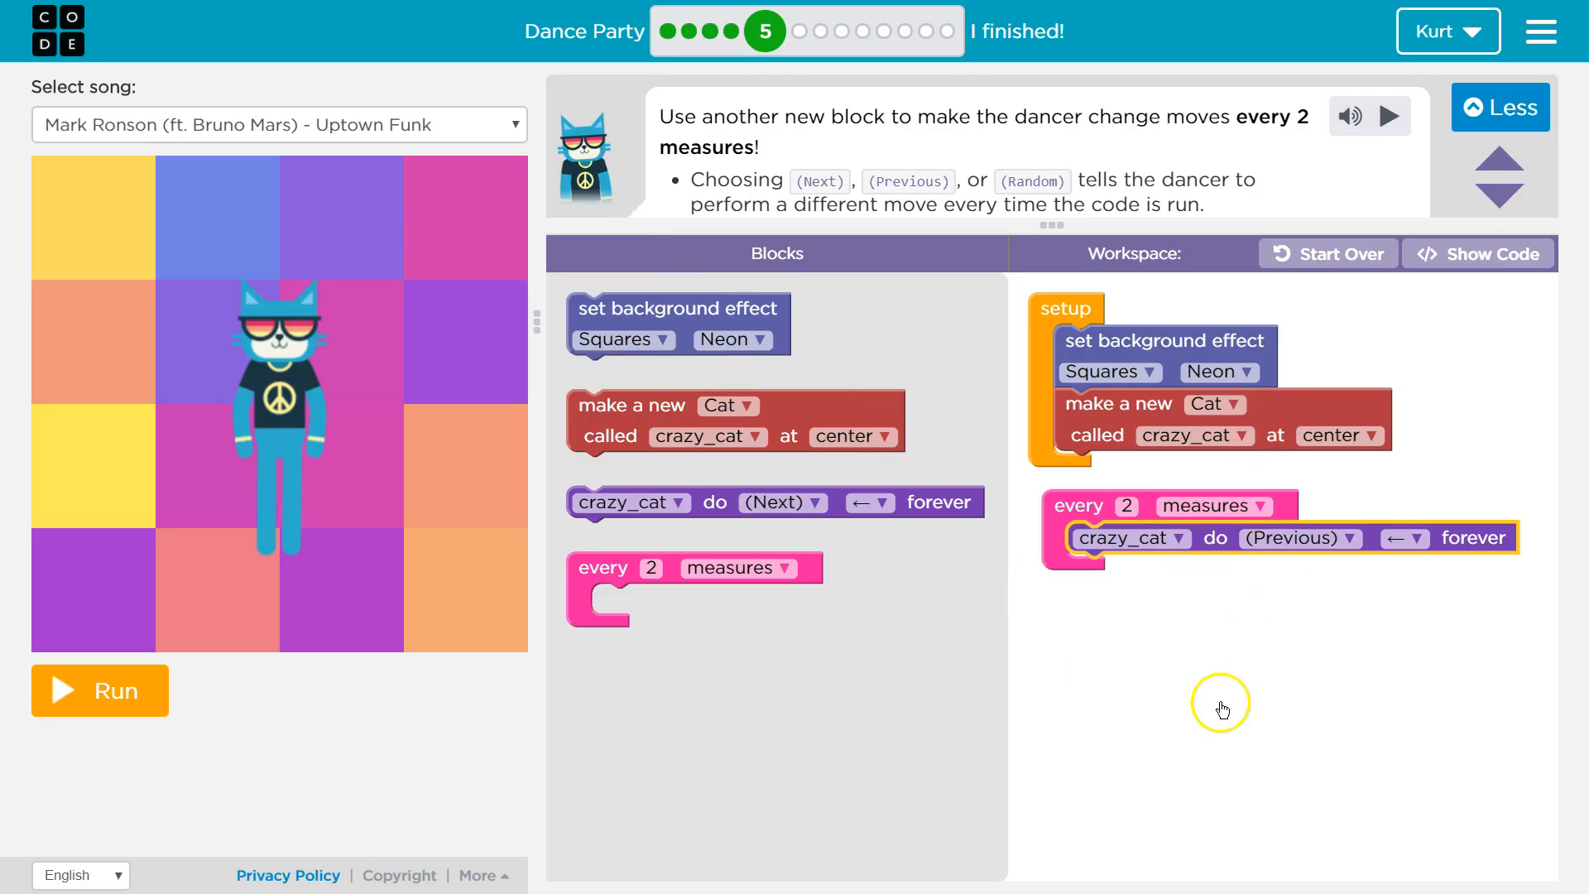
pyautogui.moveTo(1194, 435)
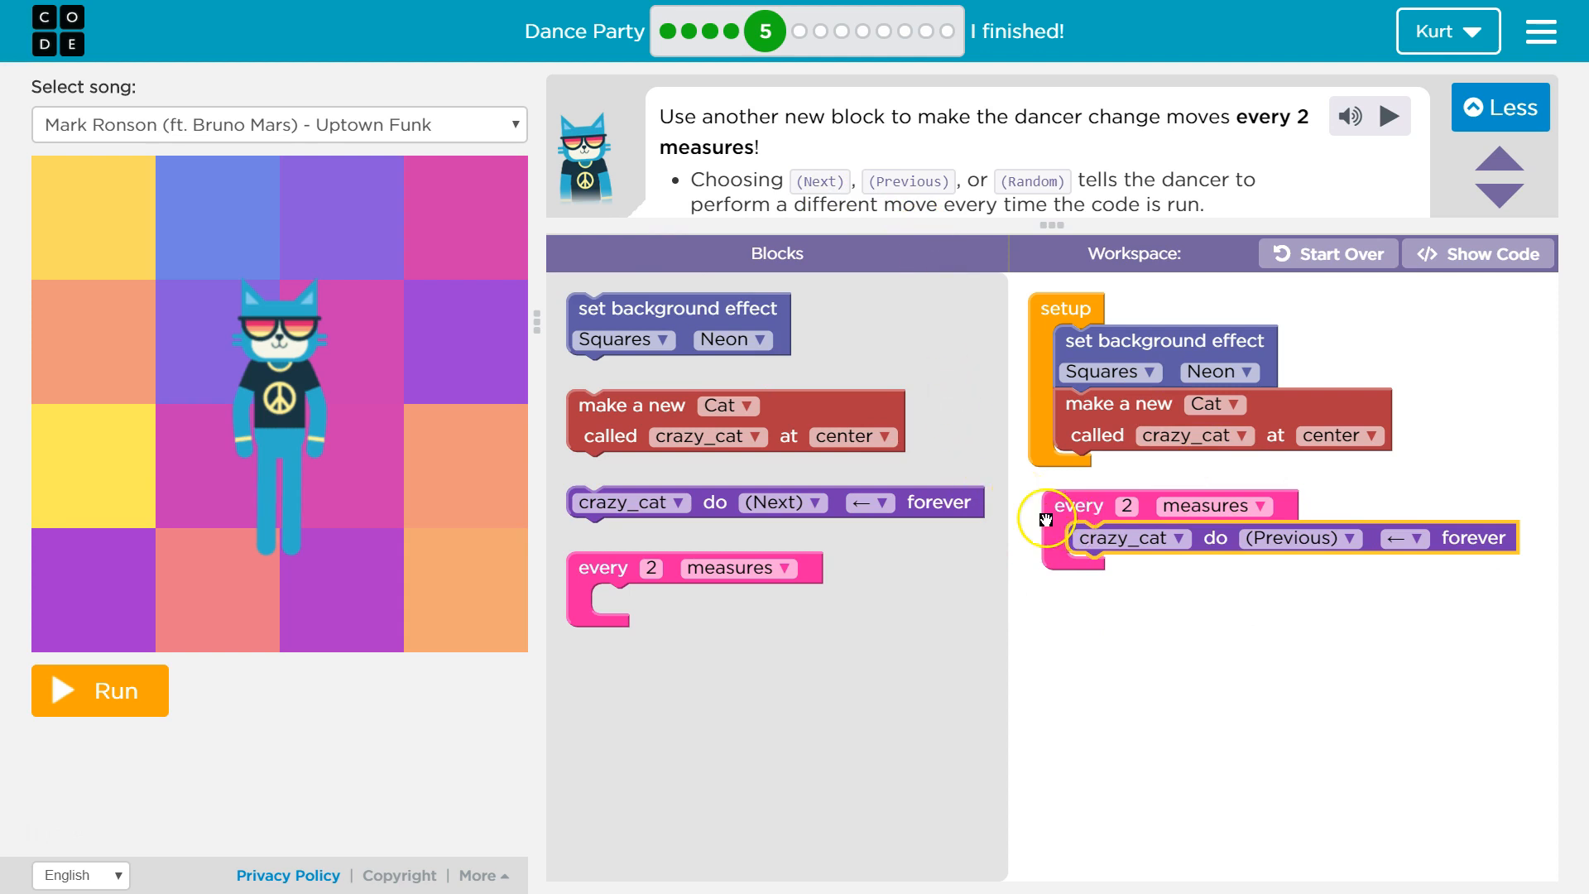
pyautogui.moveTo(1038, 490)
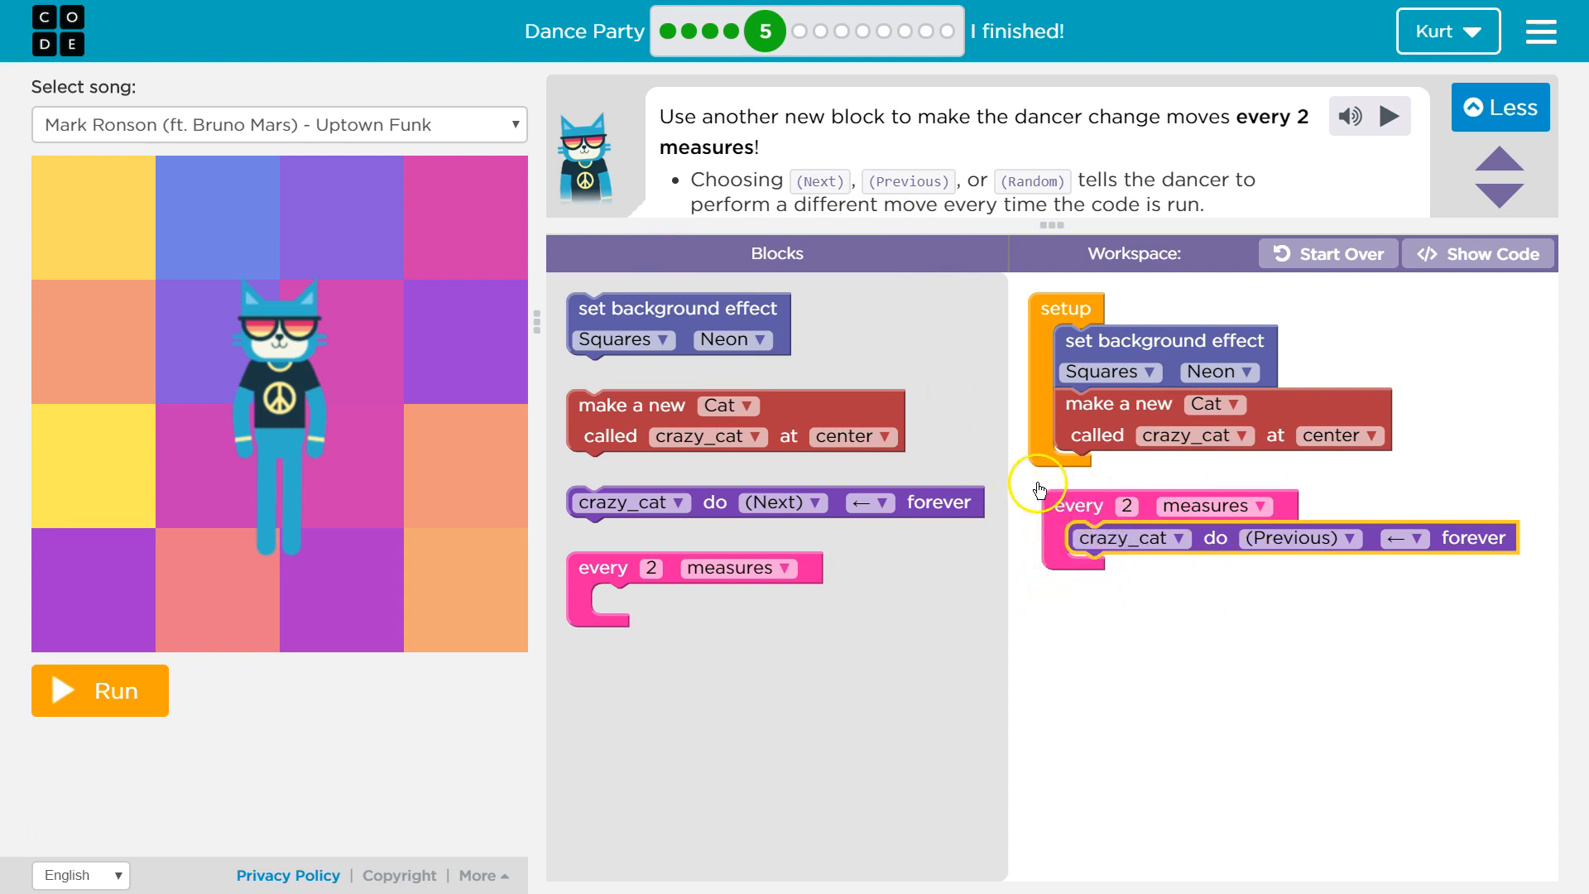